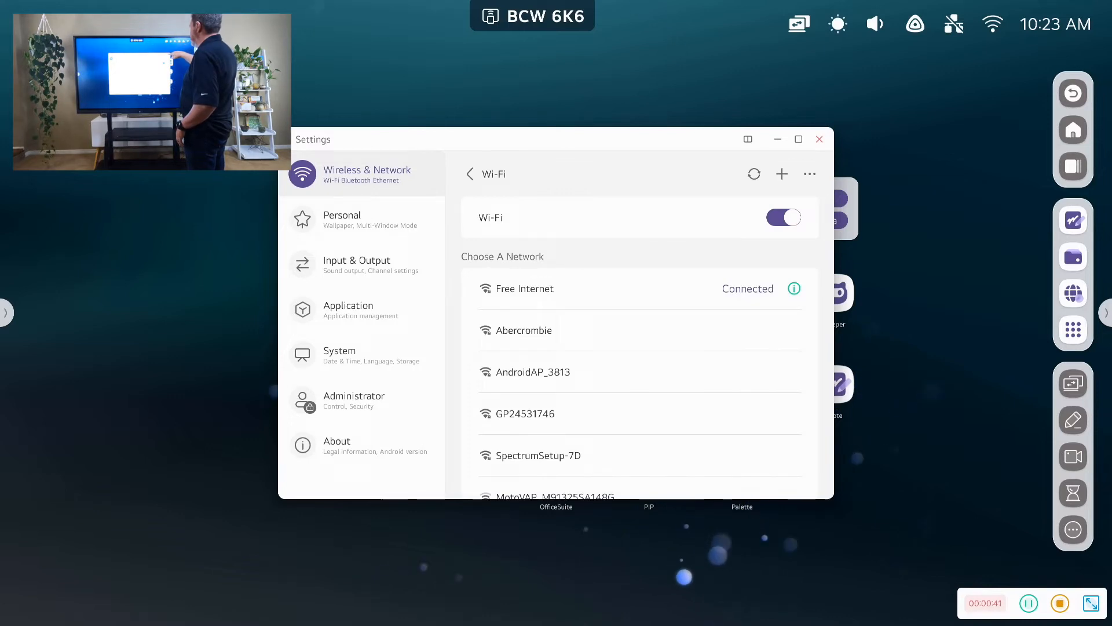
Step: Close the Wi-Fi settings and bring up the Common settings for input source, brightness and volume
click(819, 139)
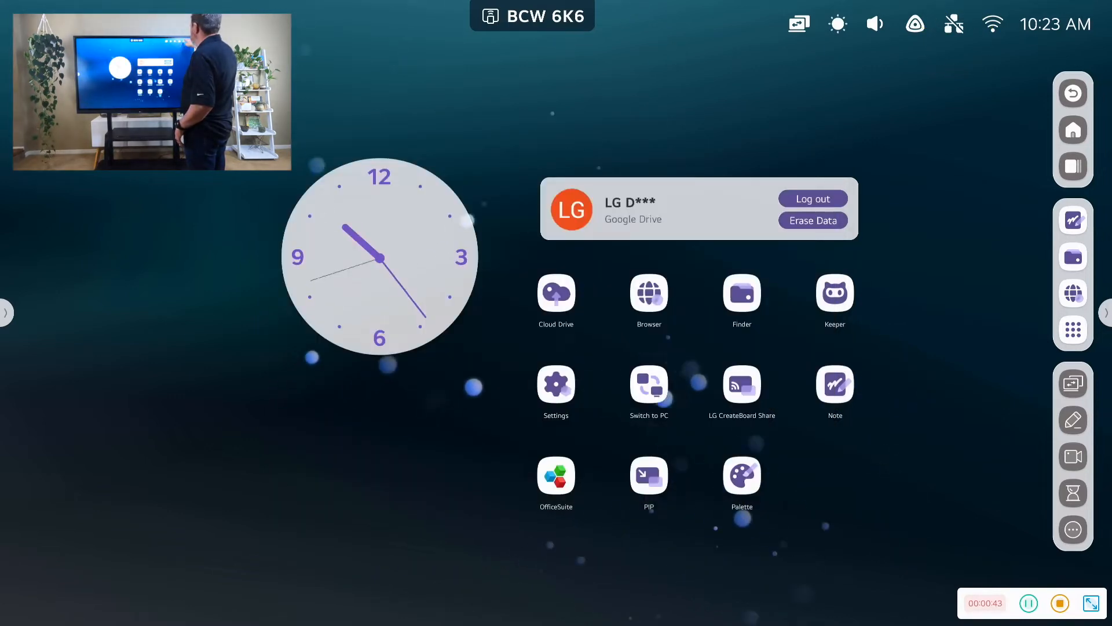
click(555, 382)
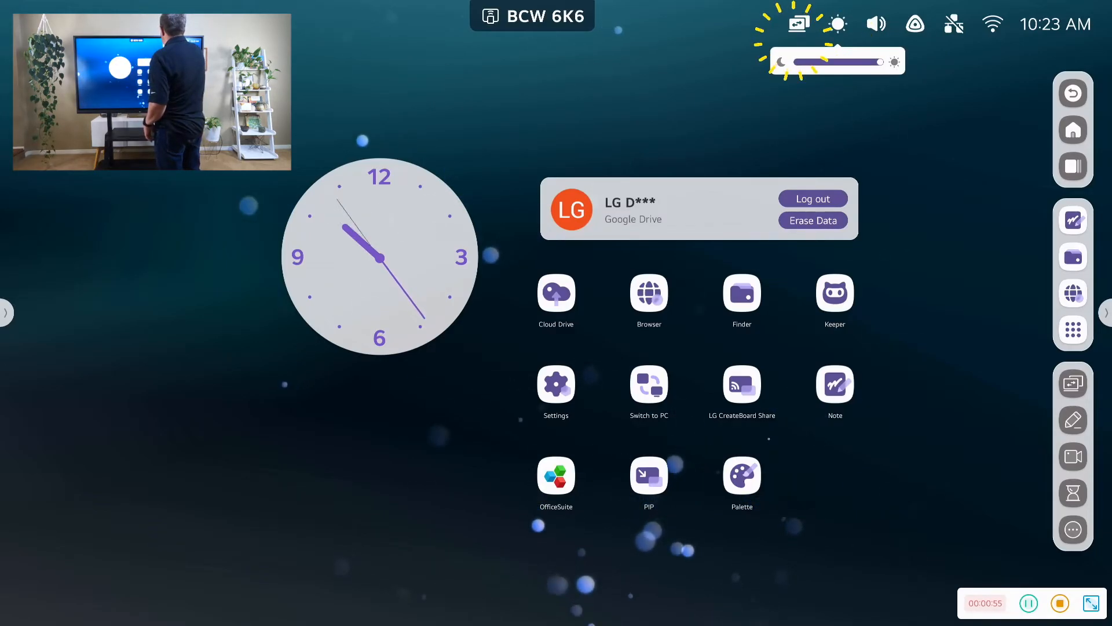
click(798, 23)
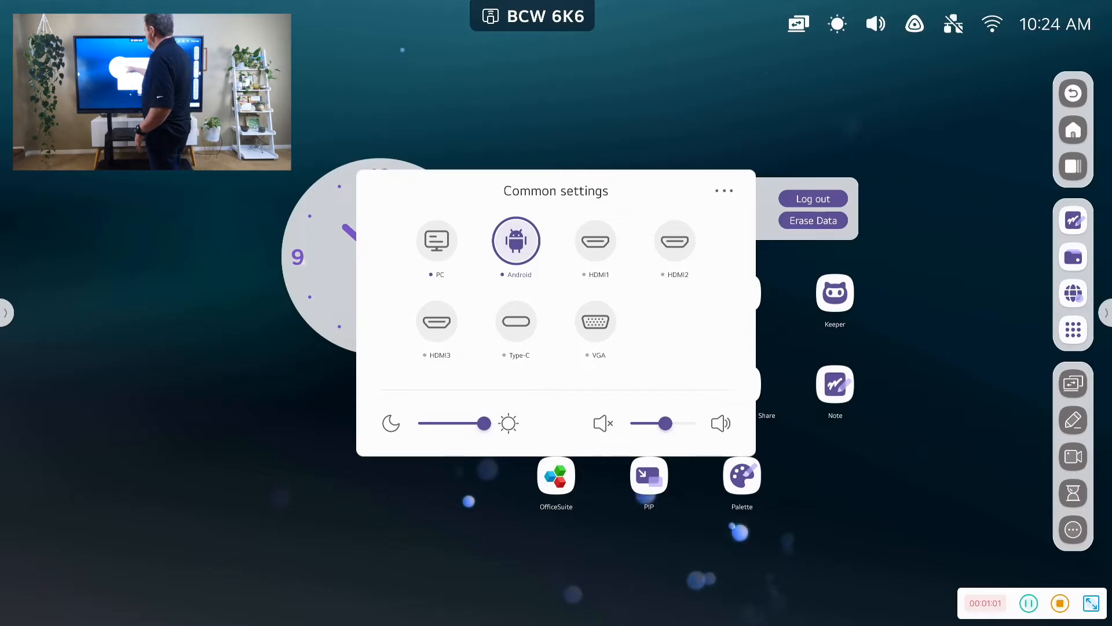
Step: Switch the display input to PC, then back to Android to reach the home screen
click(437, 239)
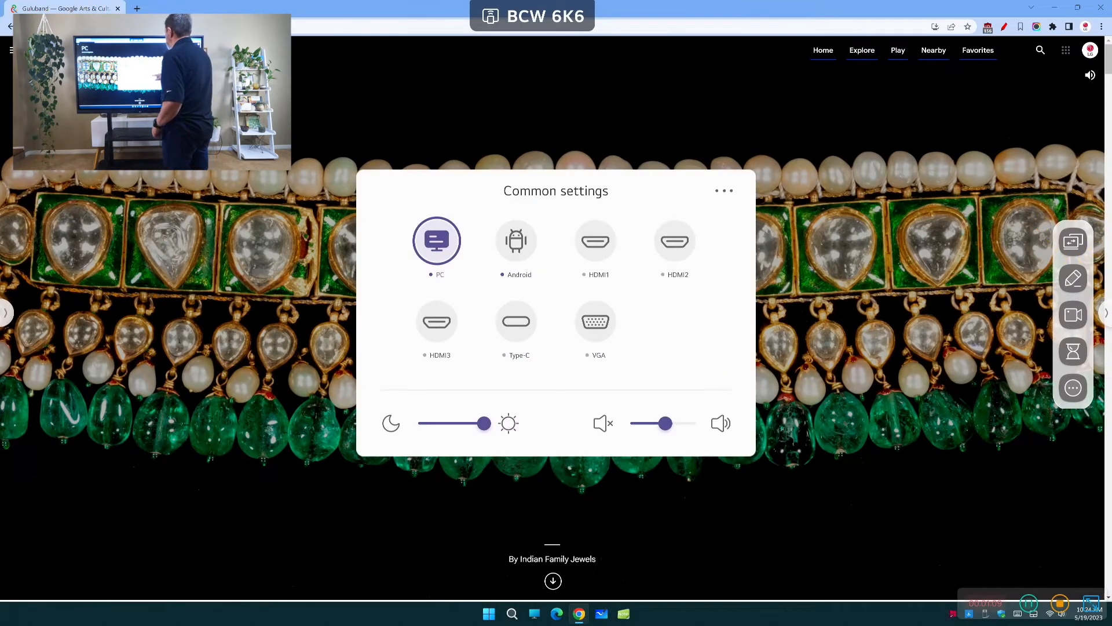
click(515, 241)
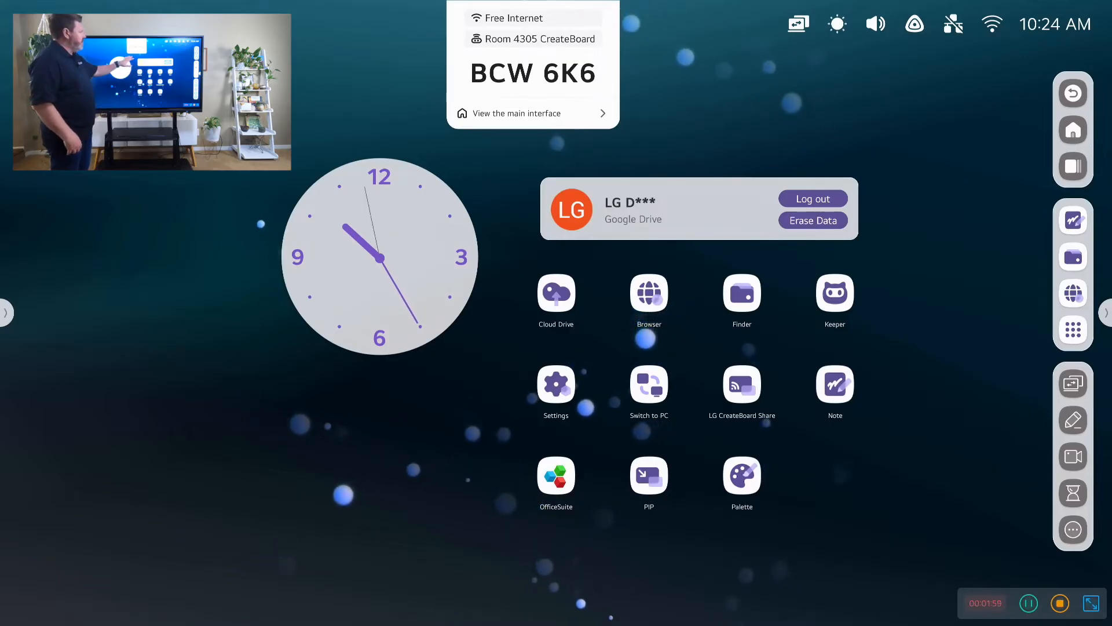
click(741, 388)
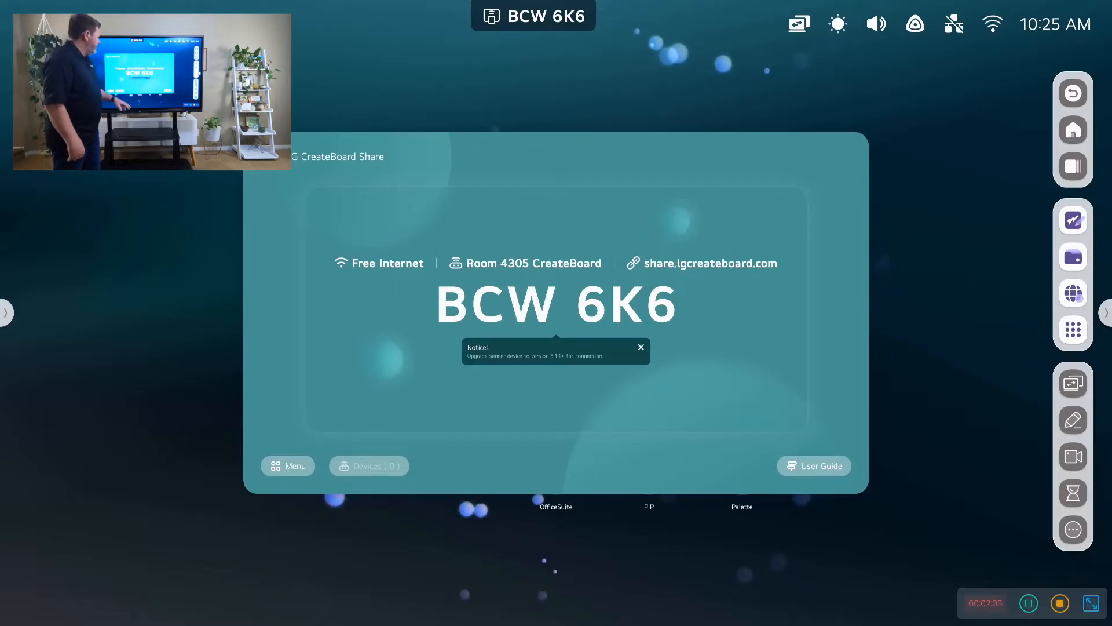
click(289, 466)
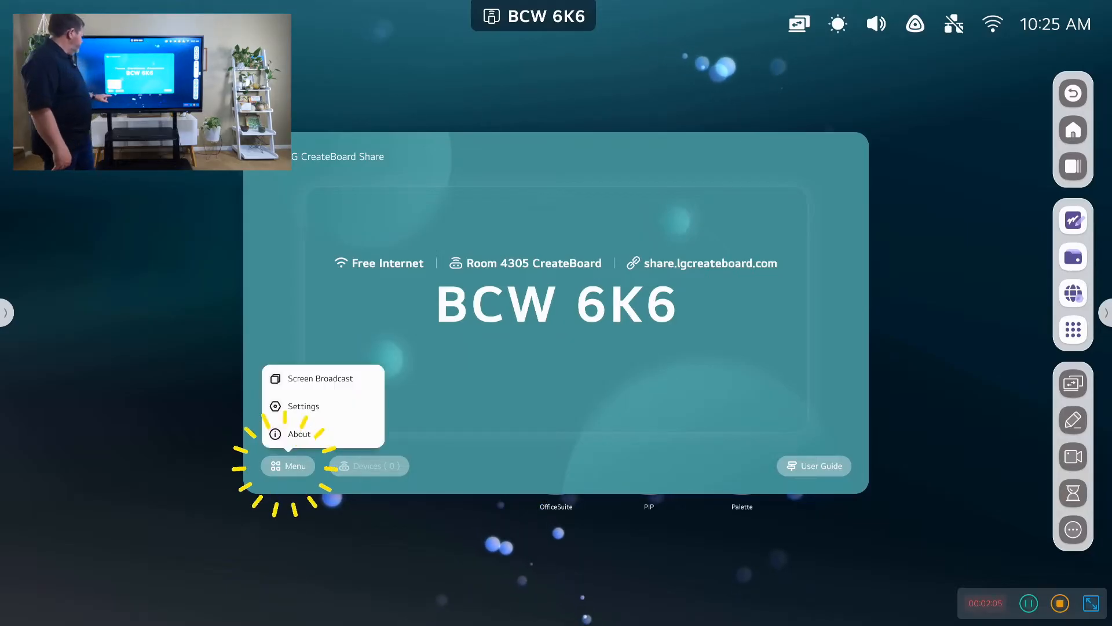
click(320, 378)
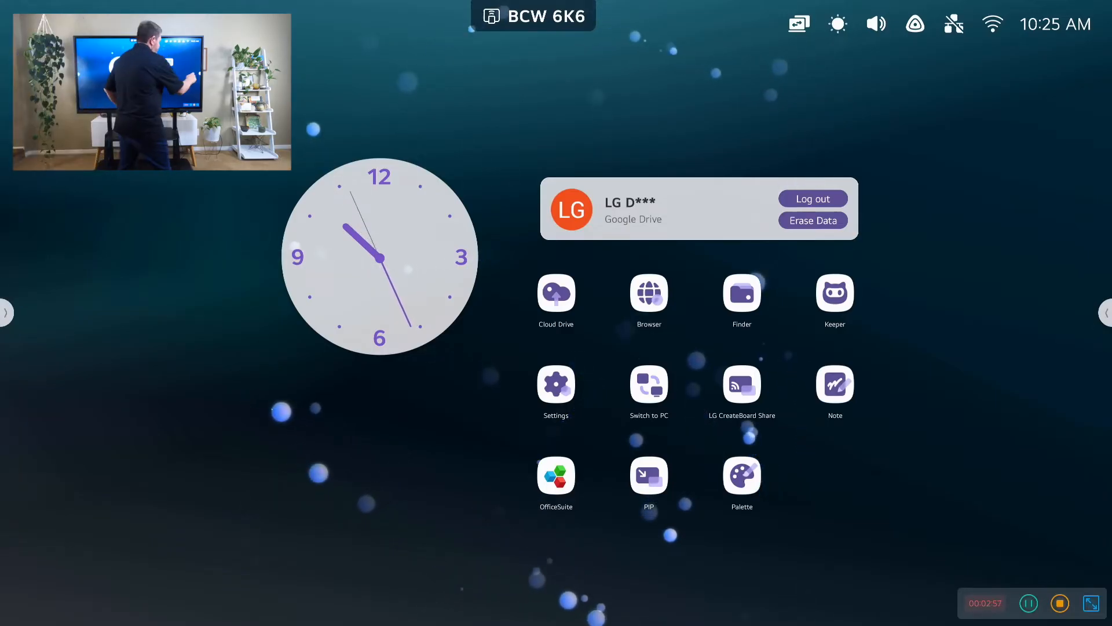
click(1104, 312)
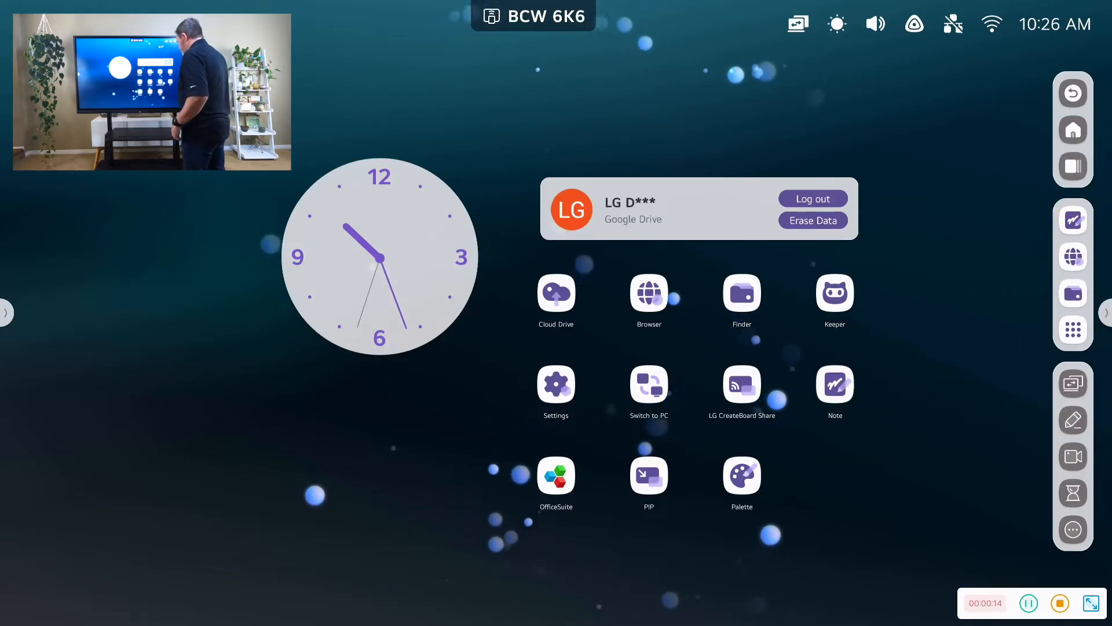
click(556, 293)
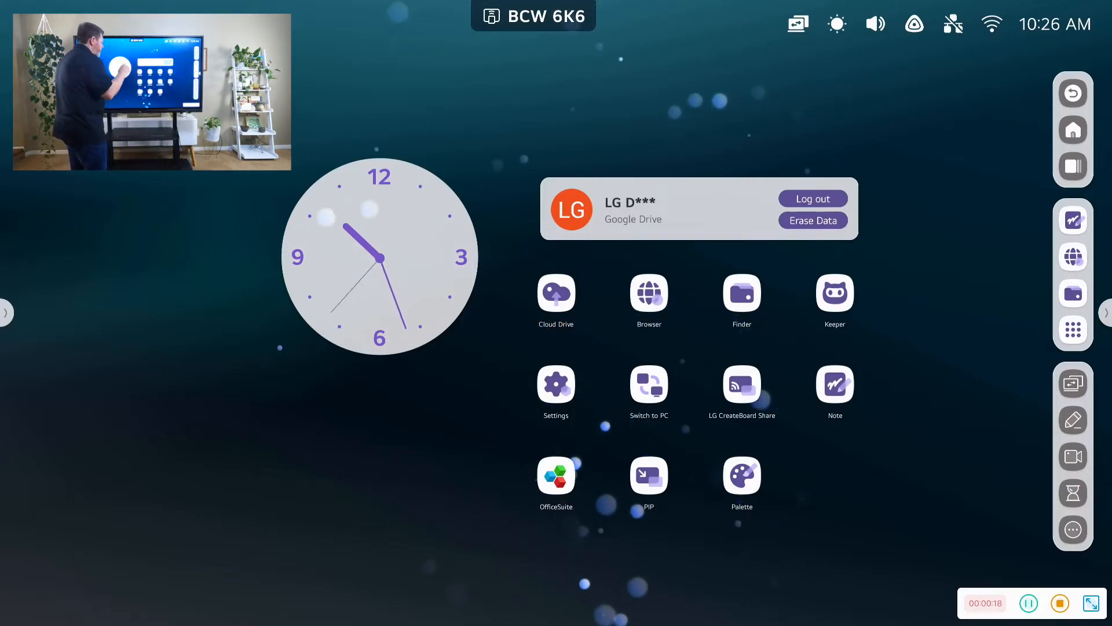
Step: View the linked Cloud Drive account and the Google Drive/OneDrive add-account options, then back out
click(555, 293)
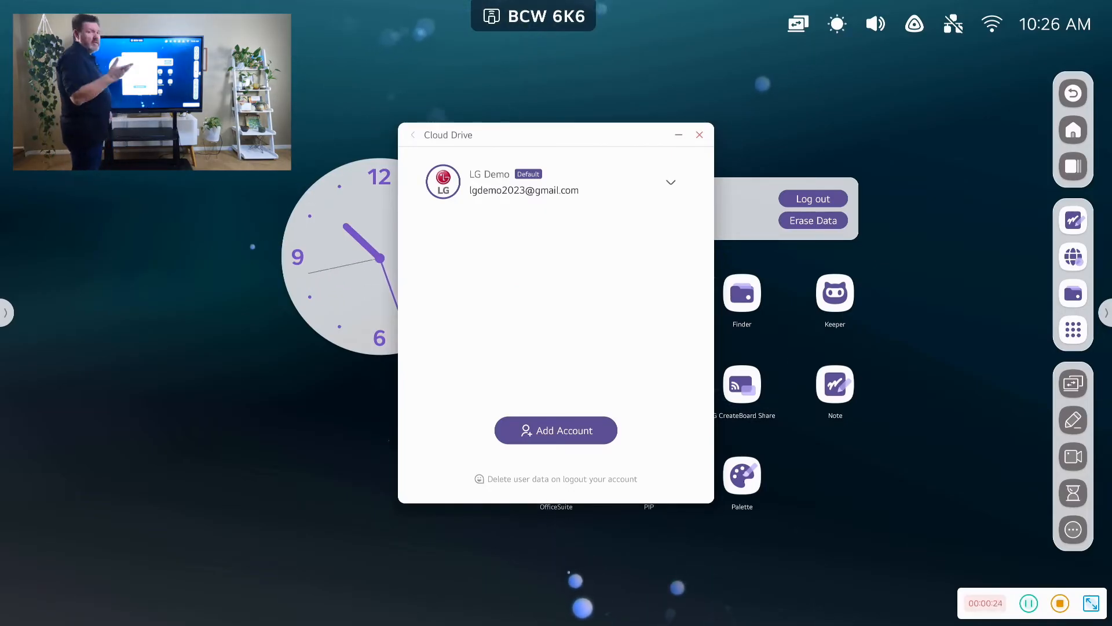
click(555, 430)
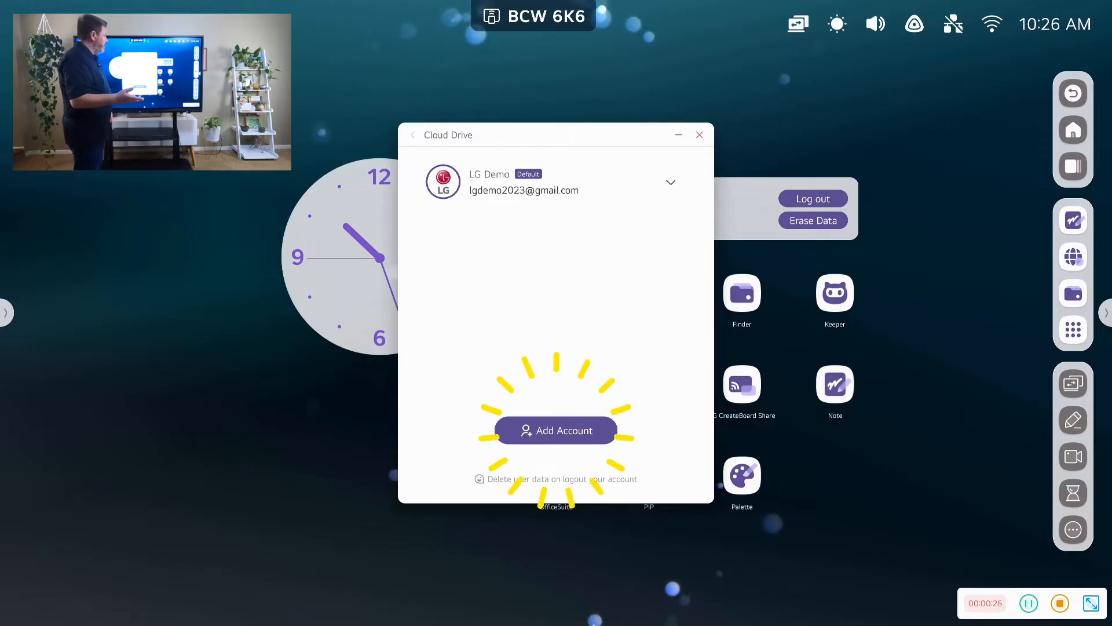
click(555, 430)
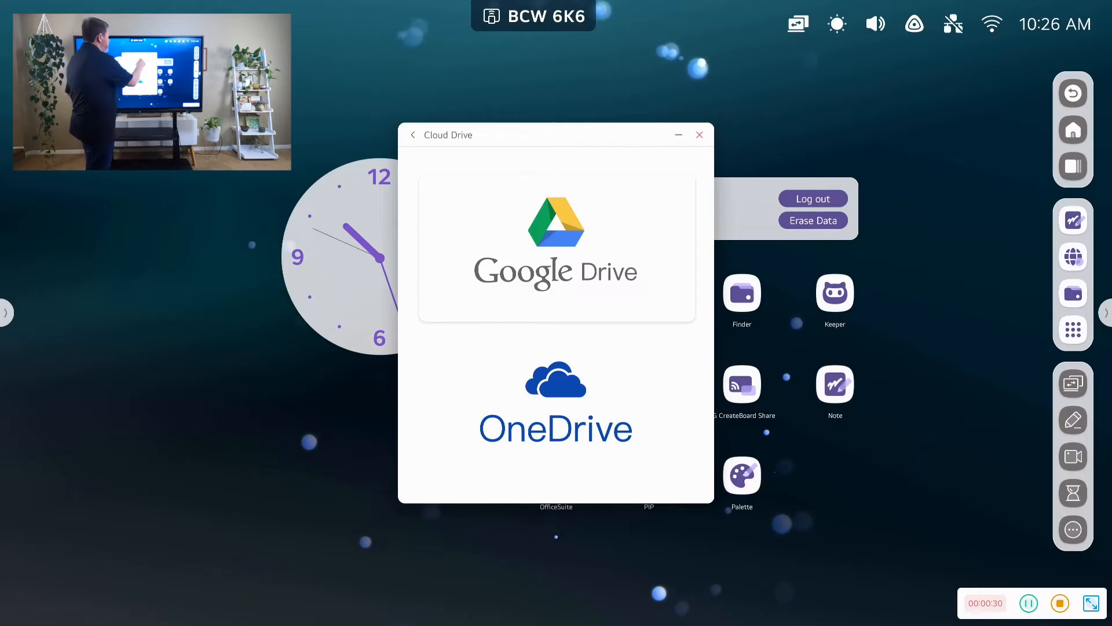
click(555, 237)
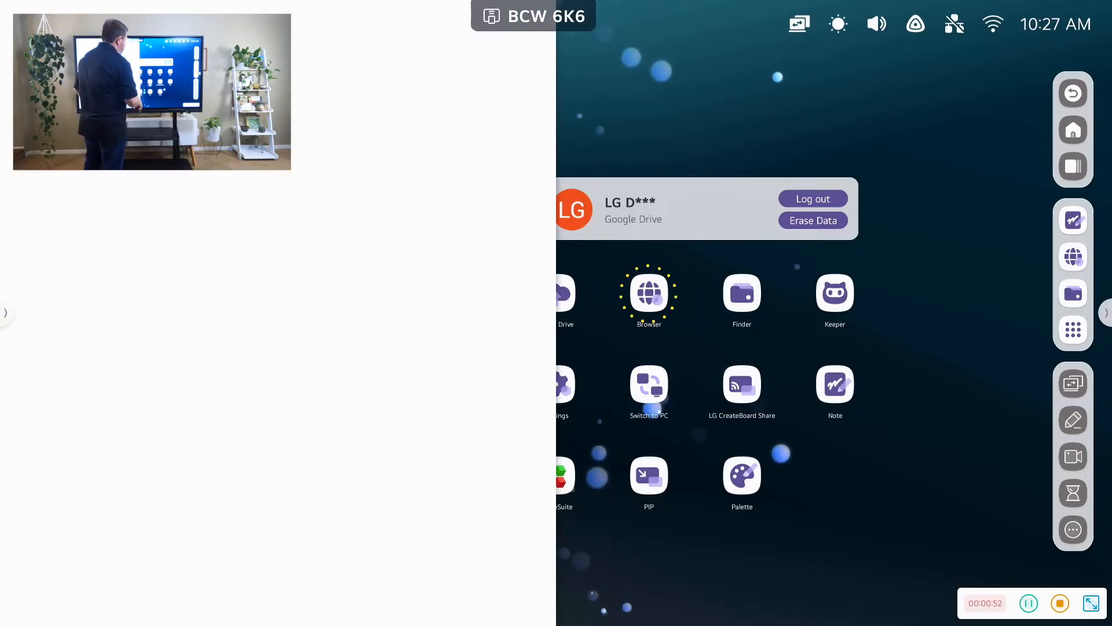
Step: Launch Browser in split view playing the YouTube Starship Mission to Mars video
click(649, 293)
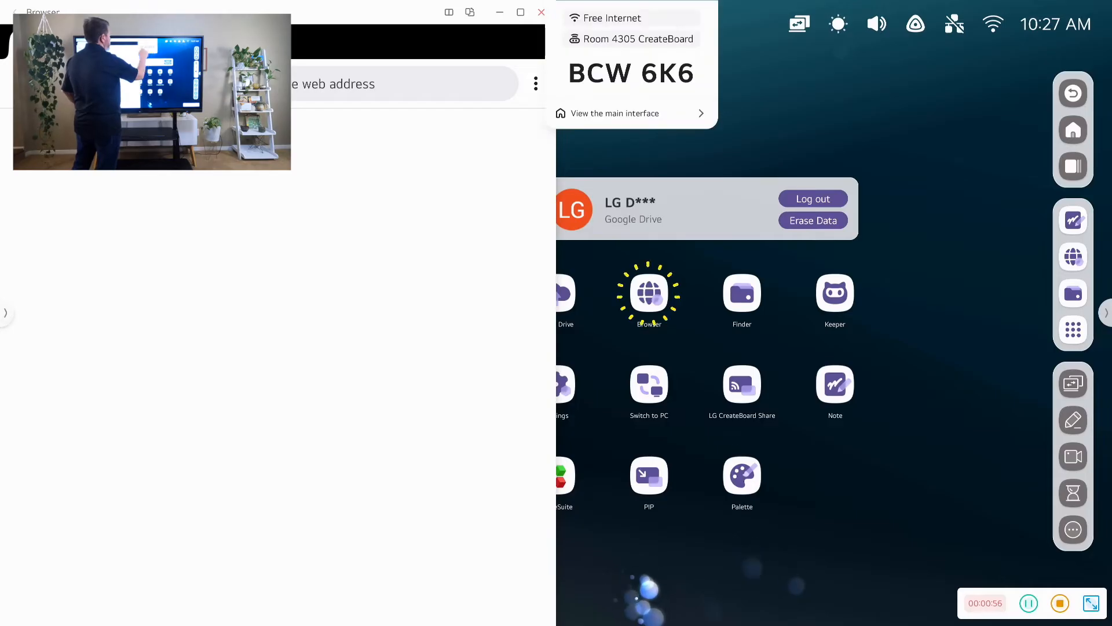
click(742, 387)
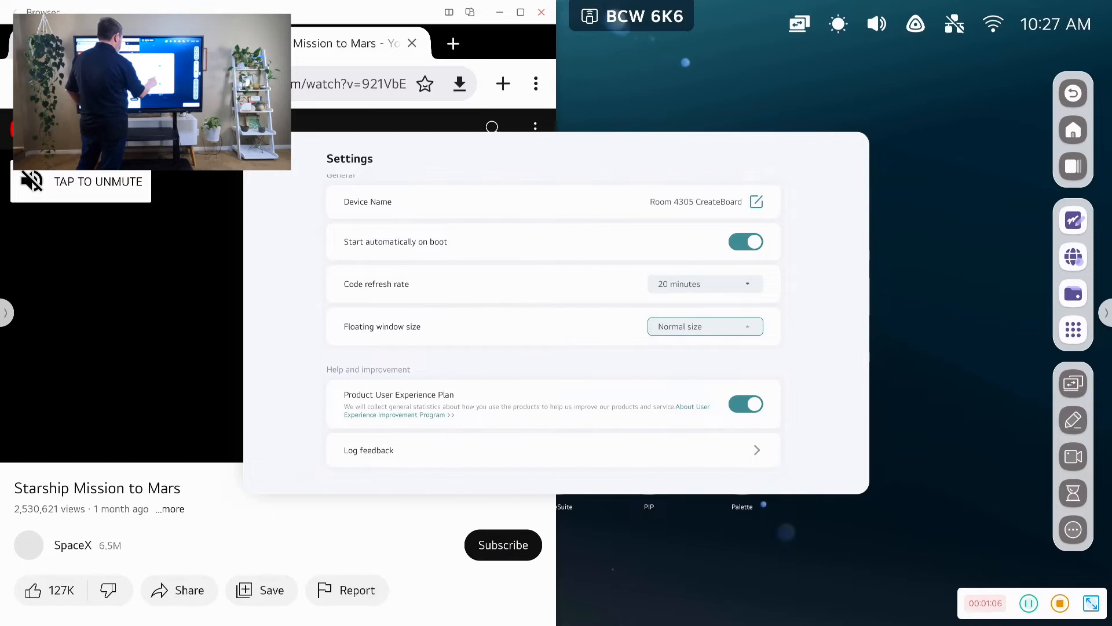
click(704, 326)
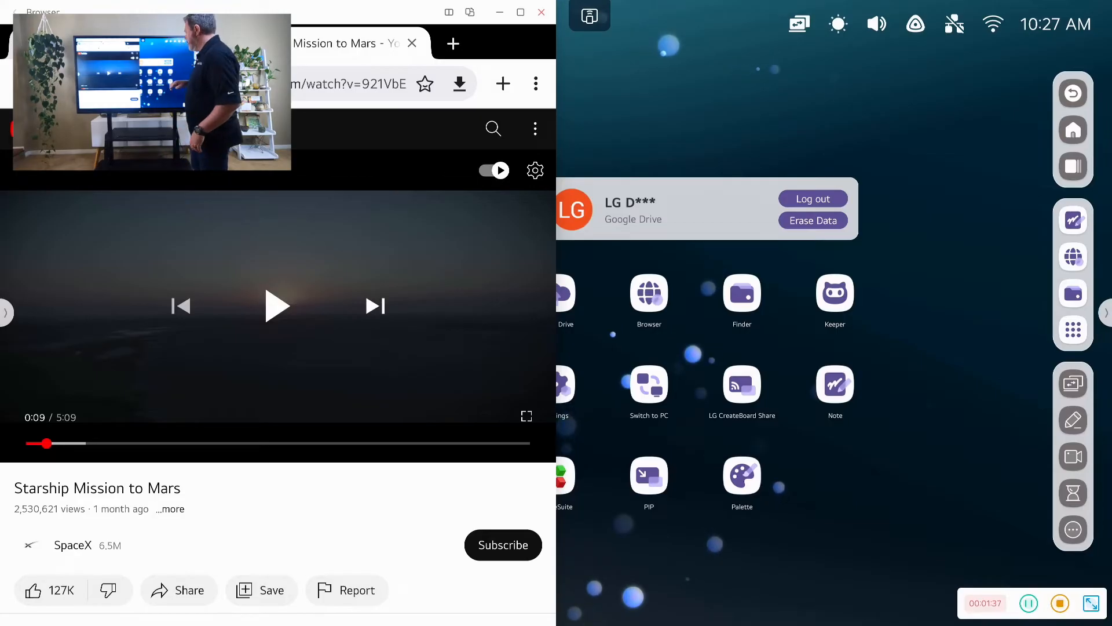
Step: Start Note beside the video and handwrite an underlined NOTES heading
click(834, 384)
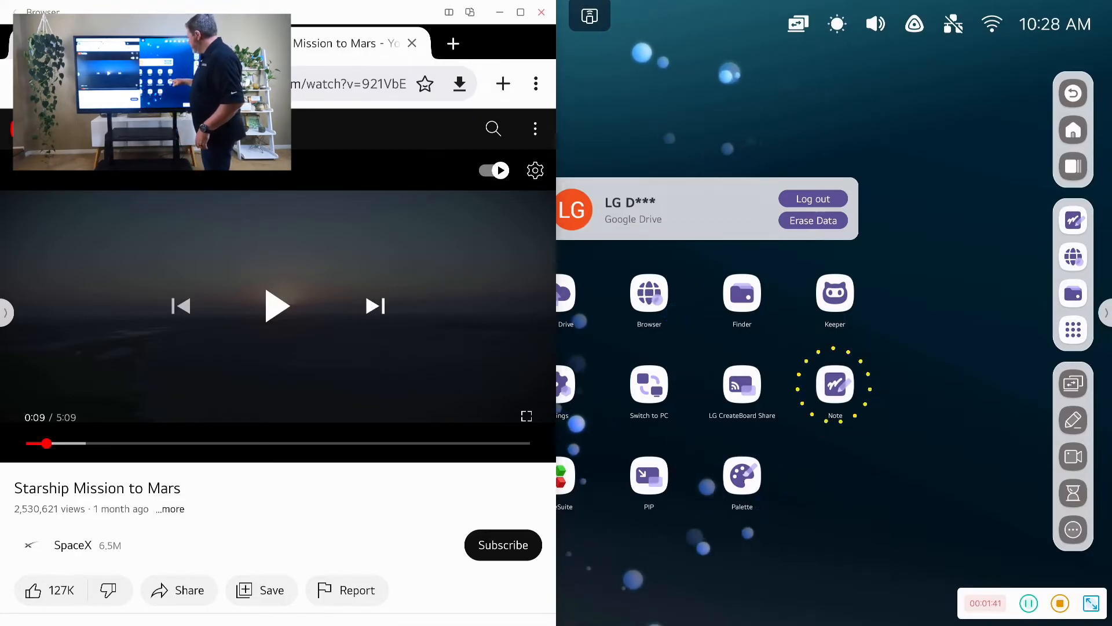
click(836, 385)
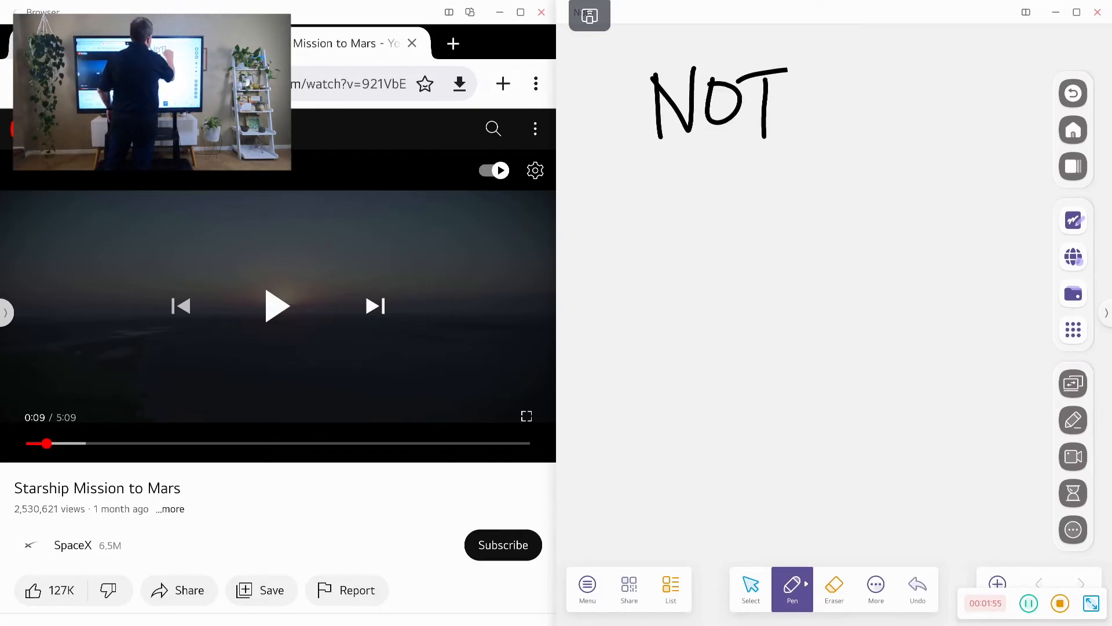
drag(788, 106, 865, 141)
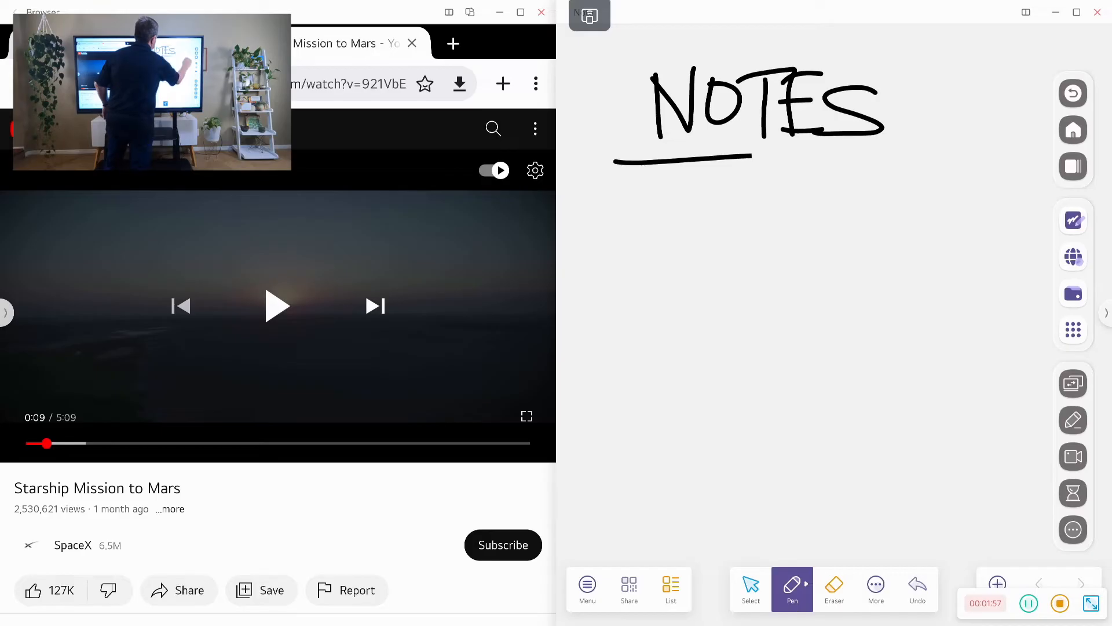
drag(746, 157, 958, 174)
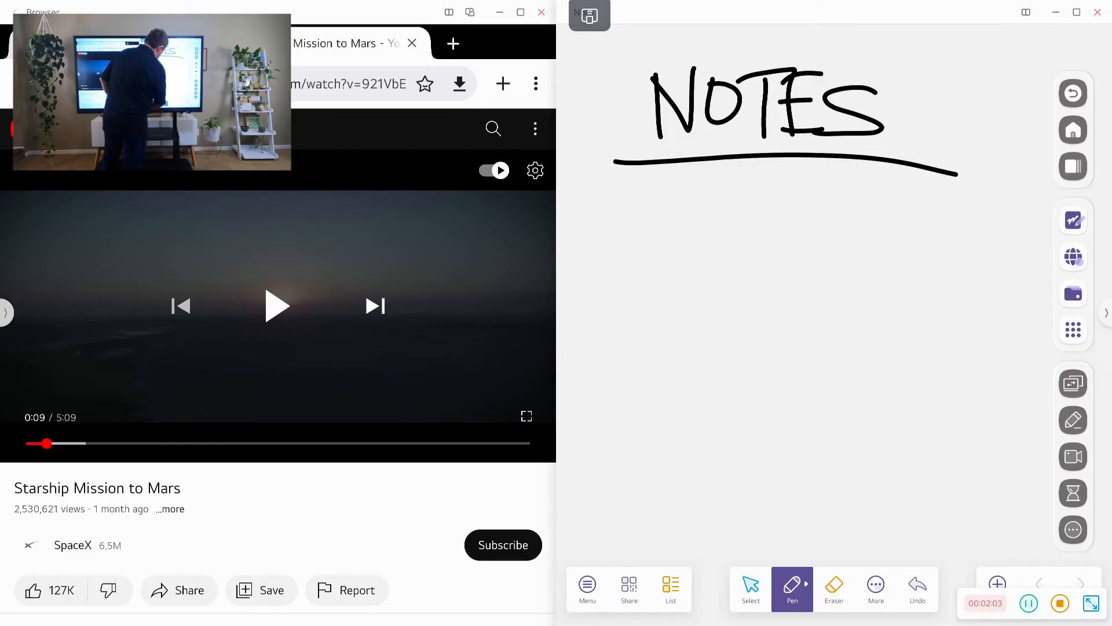
Step: Upload the NOTES page to Cloud Storage under its date-stamped file name
click(586, 589)
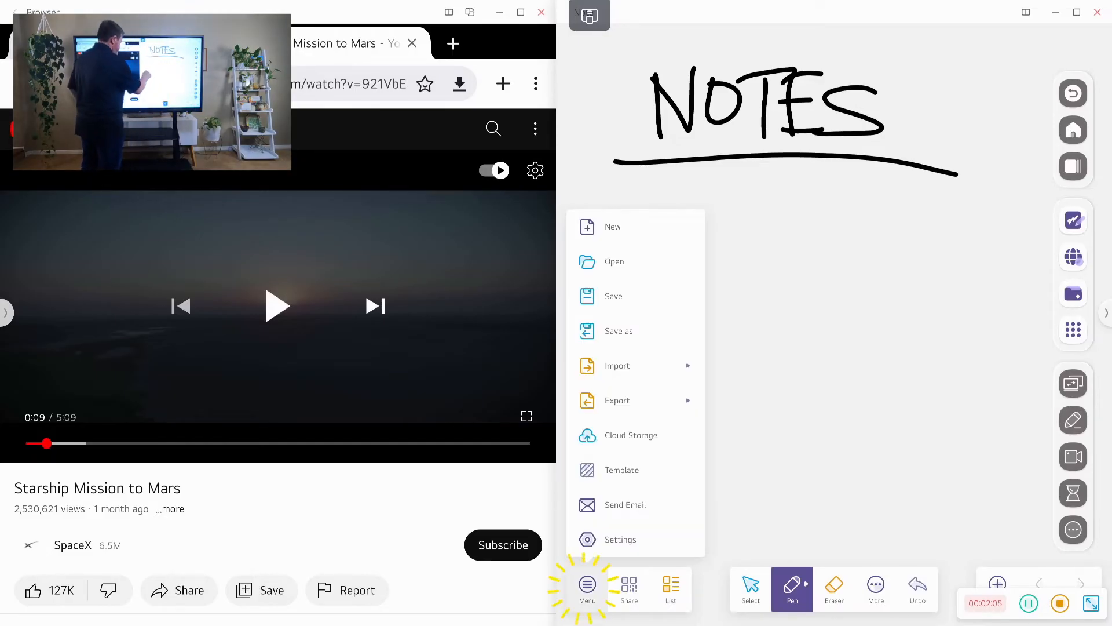
click(615, 260)
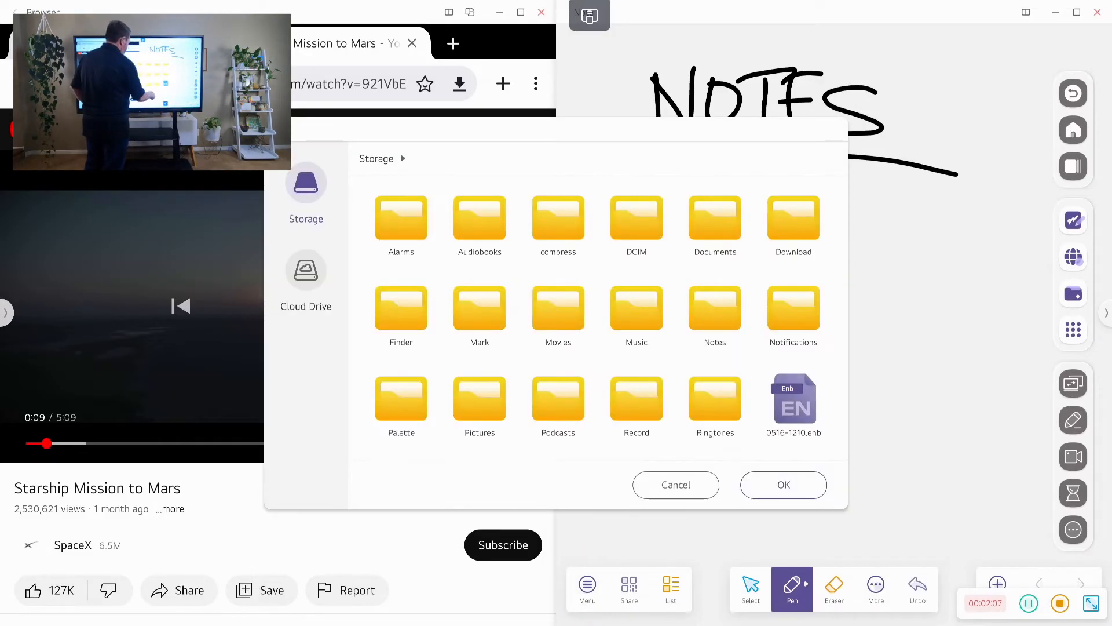
click(587, 589)
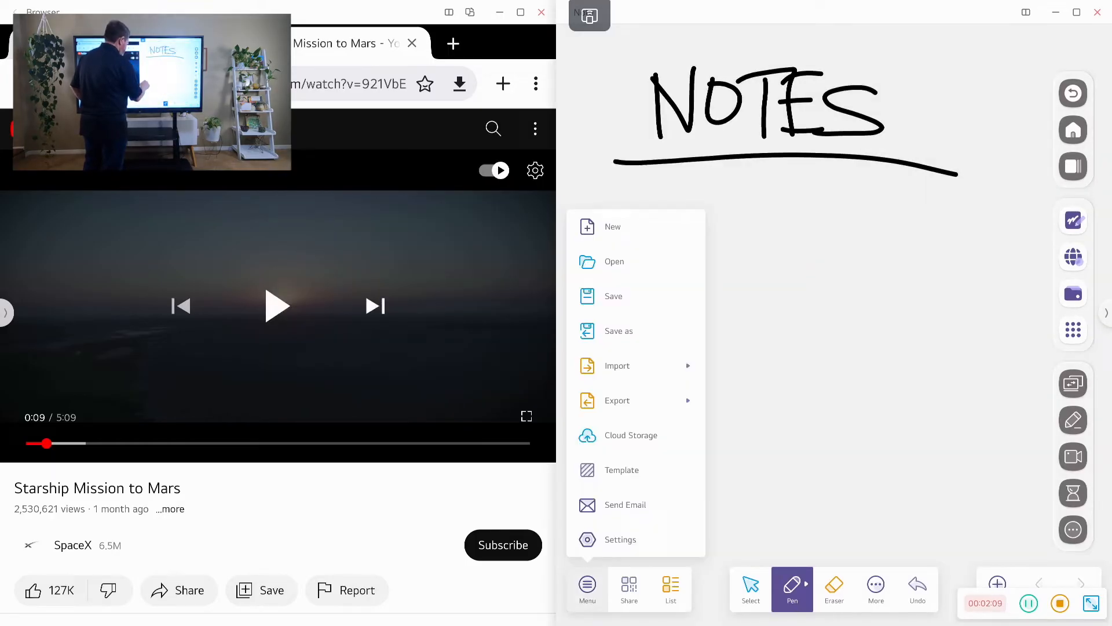
click(616, 400)
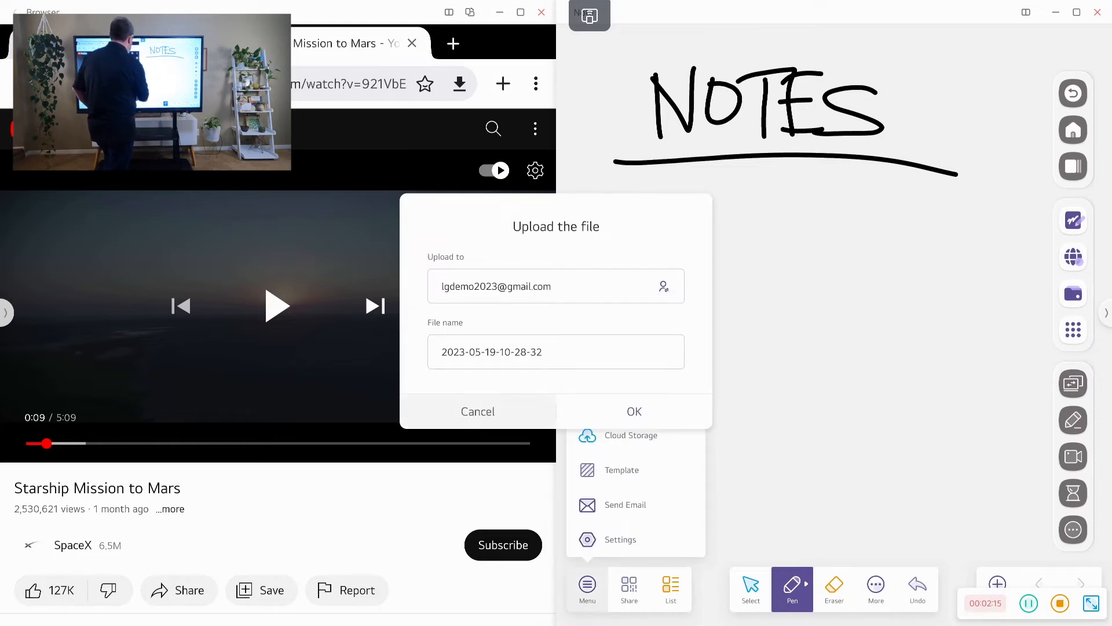
click(478, 411)
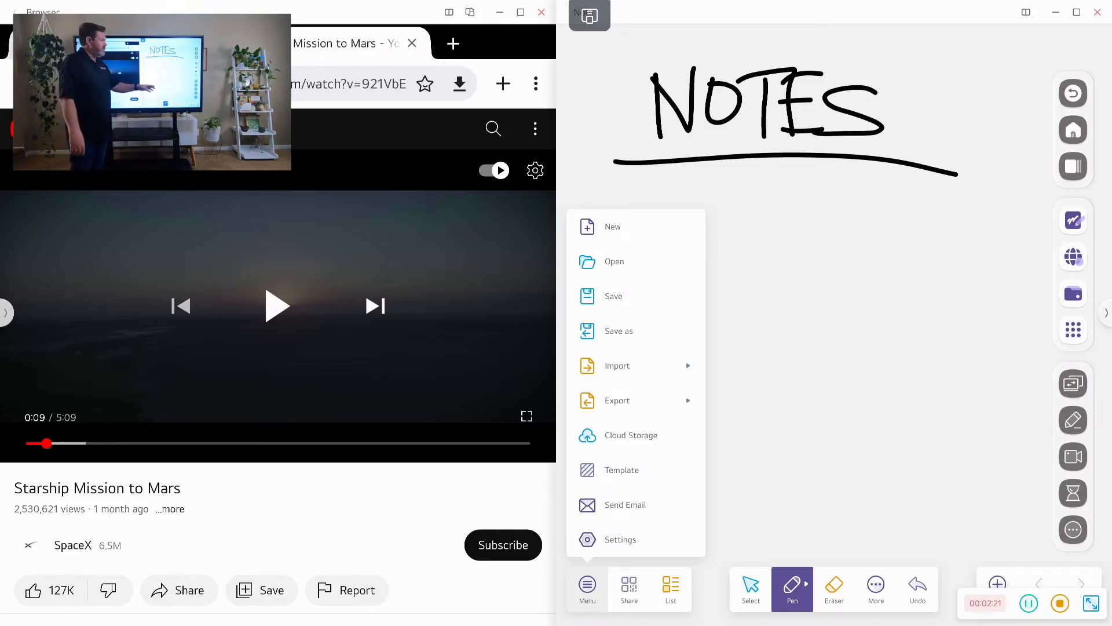
click(587, 590)
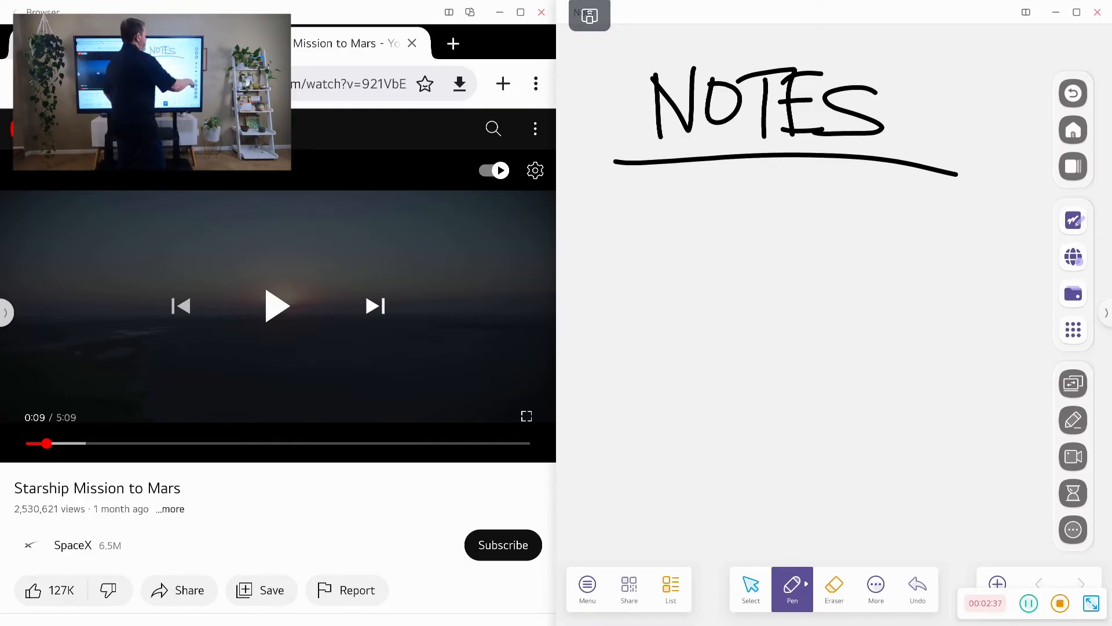
Step: Exit the Note app and confirm the exit prompt to return home
click(590, 15)
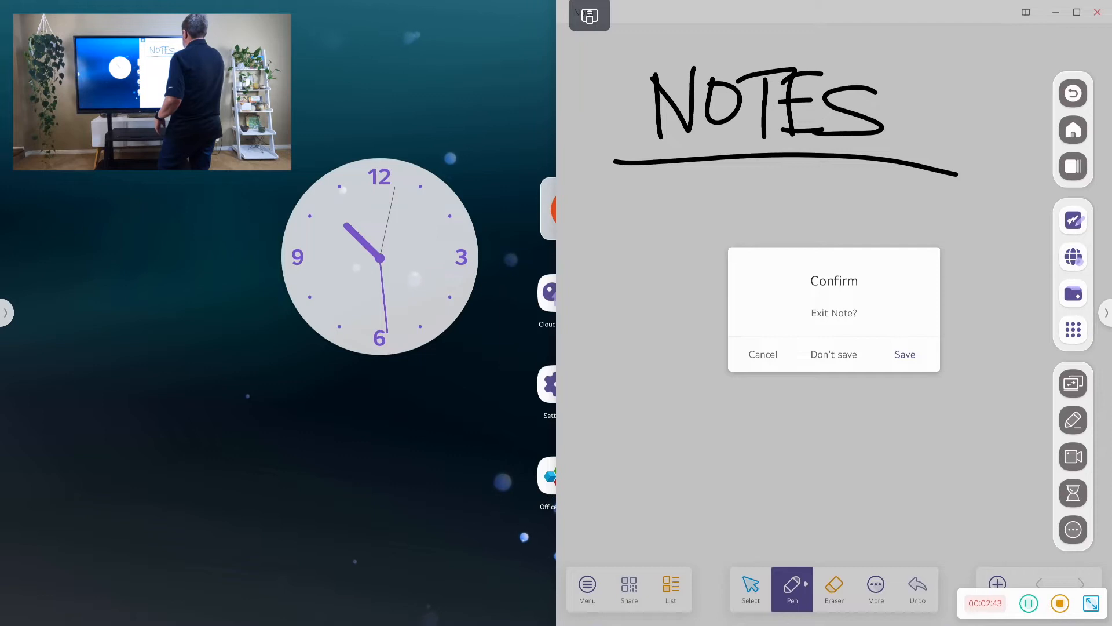
click(833, 355)
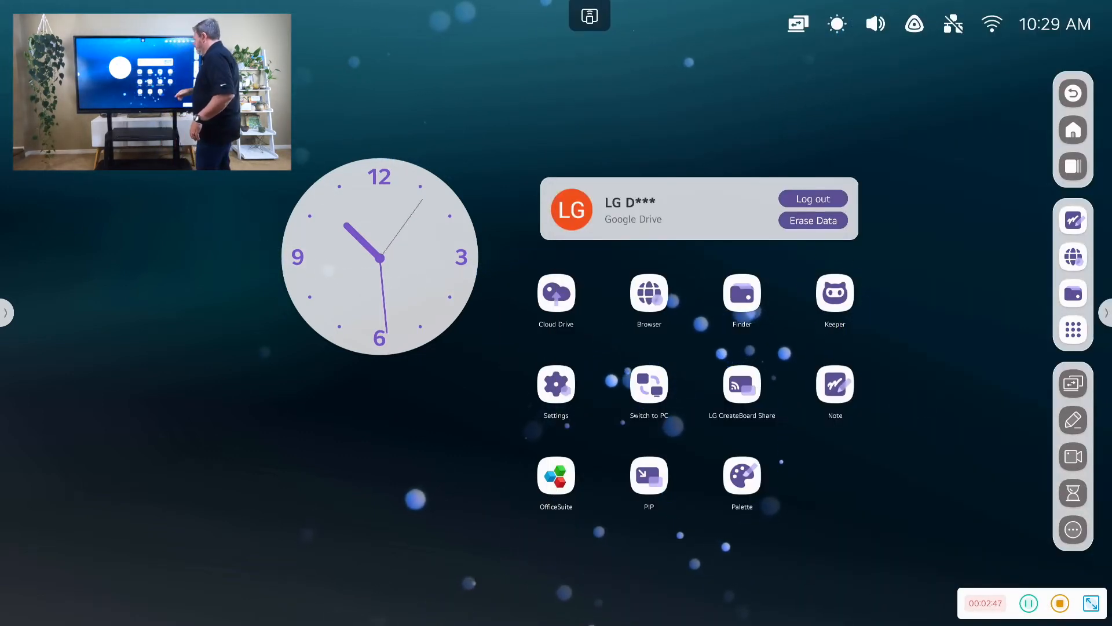
click(834, 292)
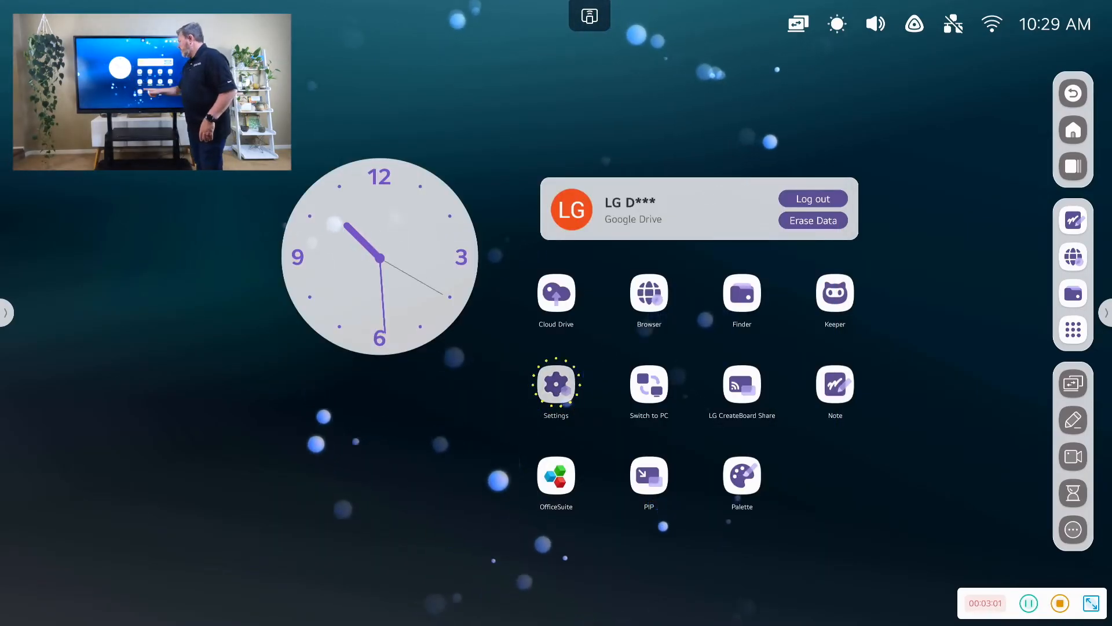
Step: Enter Settings, glance at Personal and return to Wireless & Network
click(555, 384)
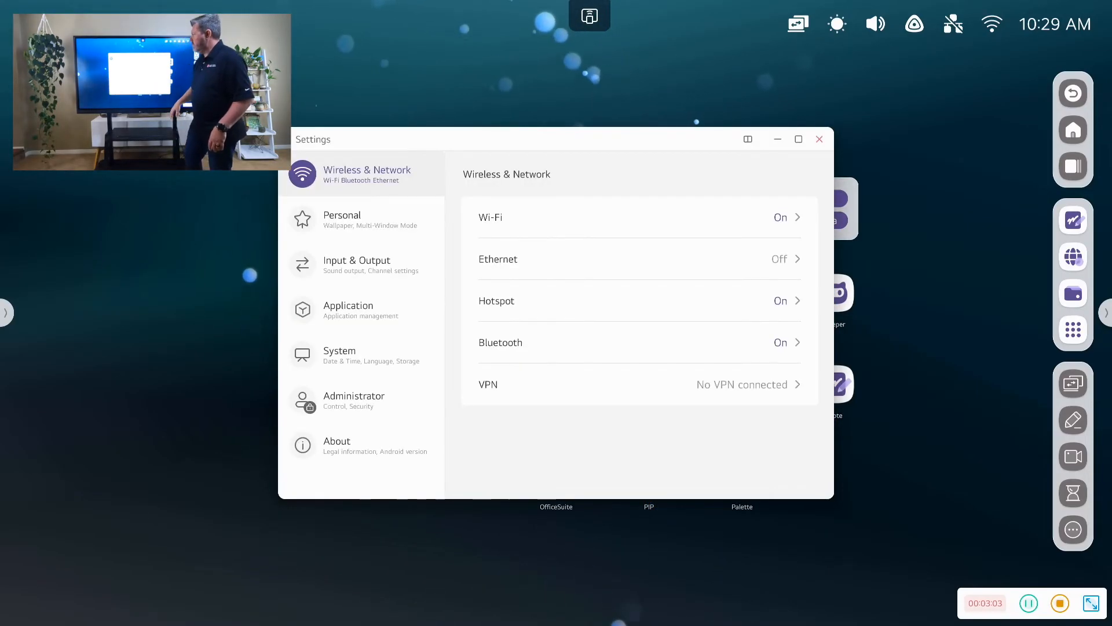
click(362, 220)
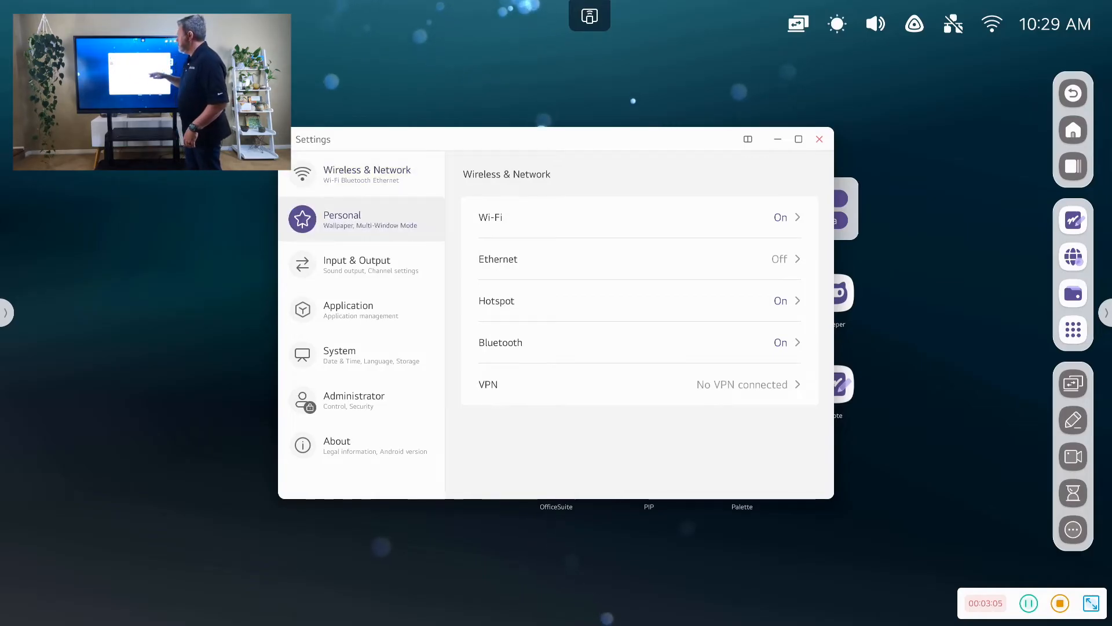
click(361, 174)
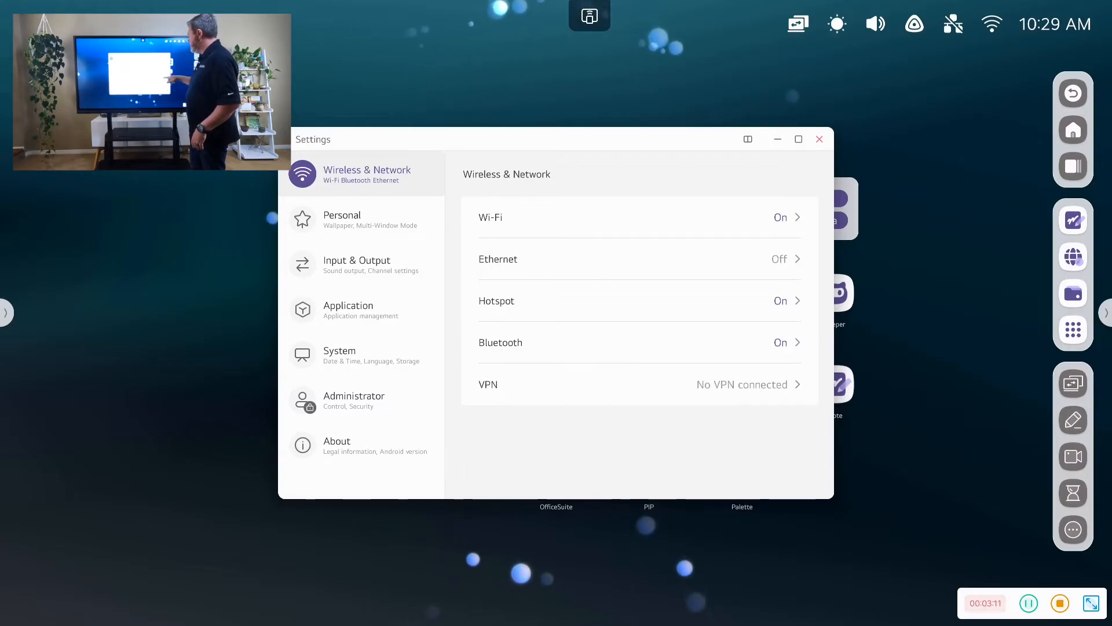
Step: Check the Bluetooth paired keyboard and return to the Wireless & Network overview
click(637, 341)
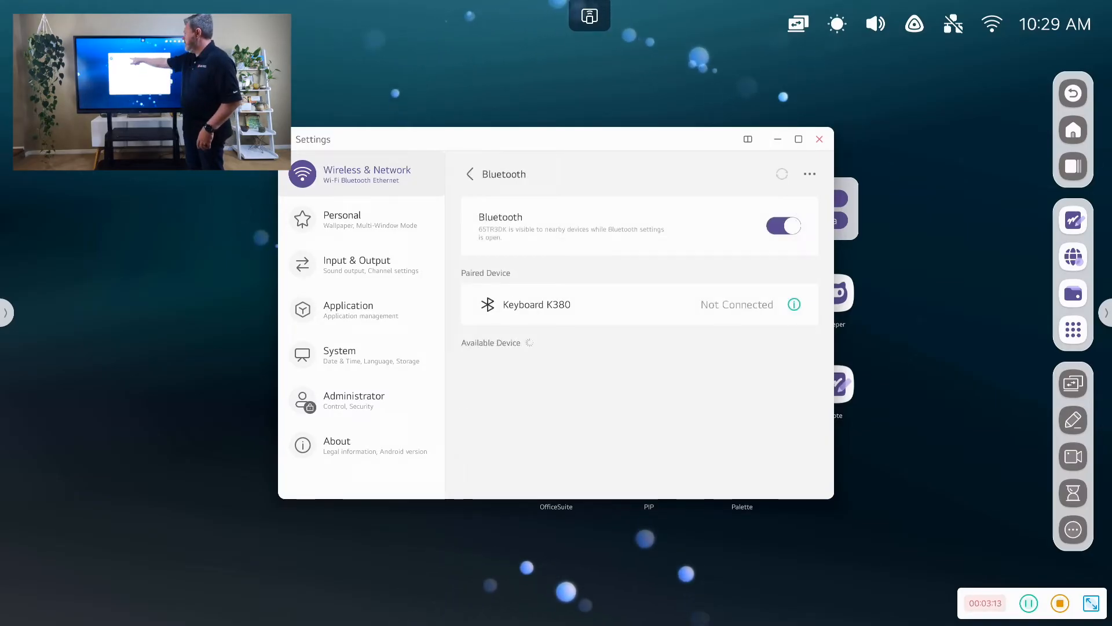
click(470, 174)
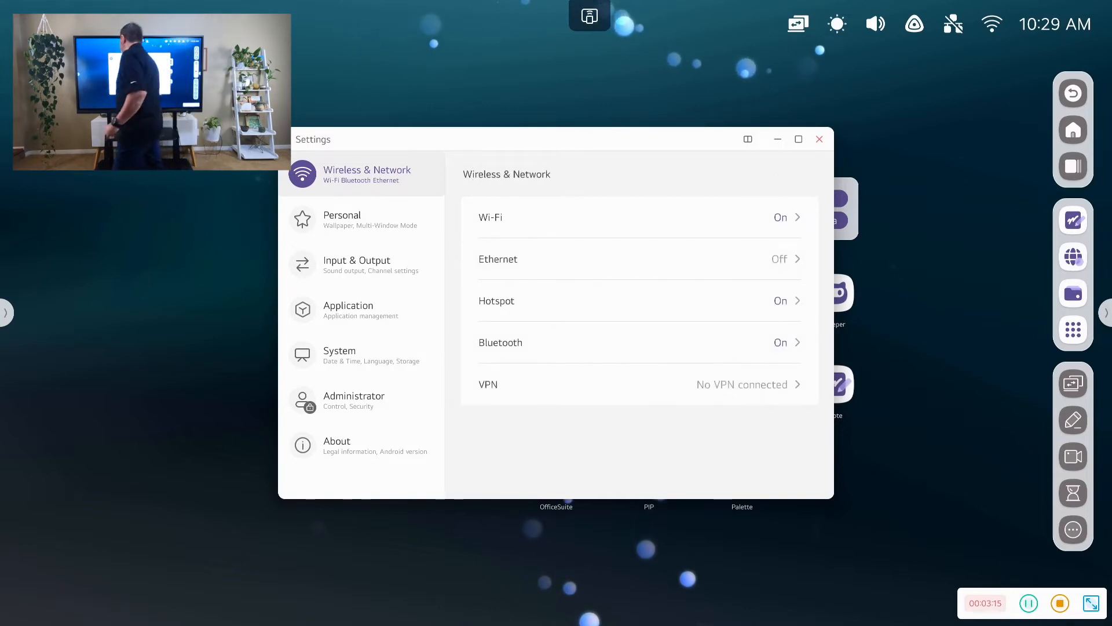
click(358, 264)
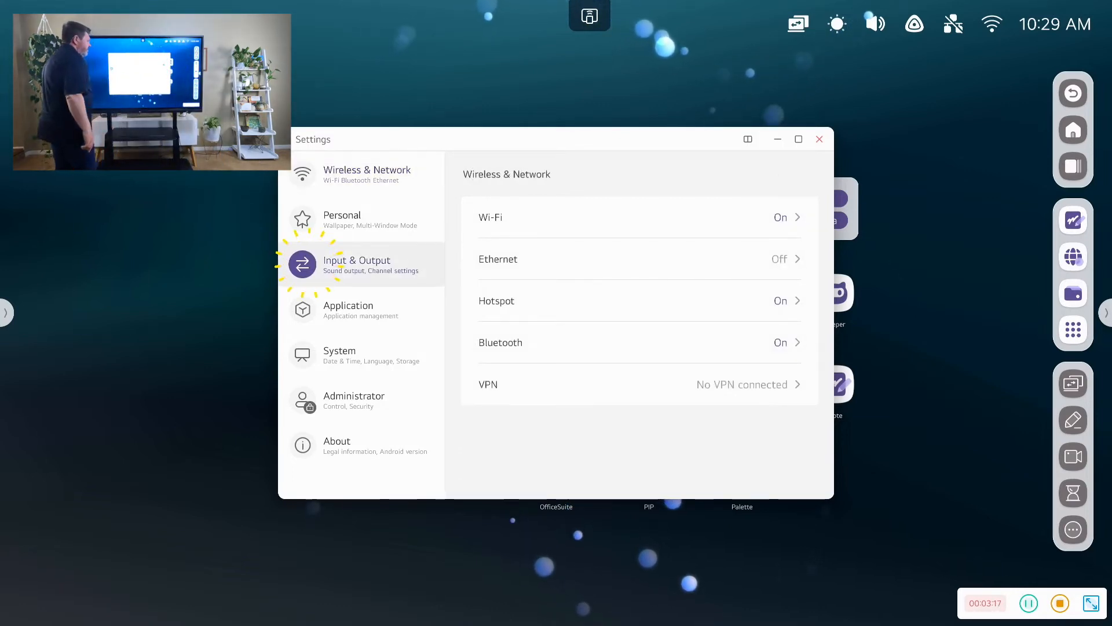
Step: Review Input & Output and the installed Application list, ending on the System category
click(358, 265)
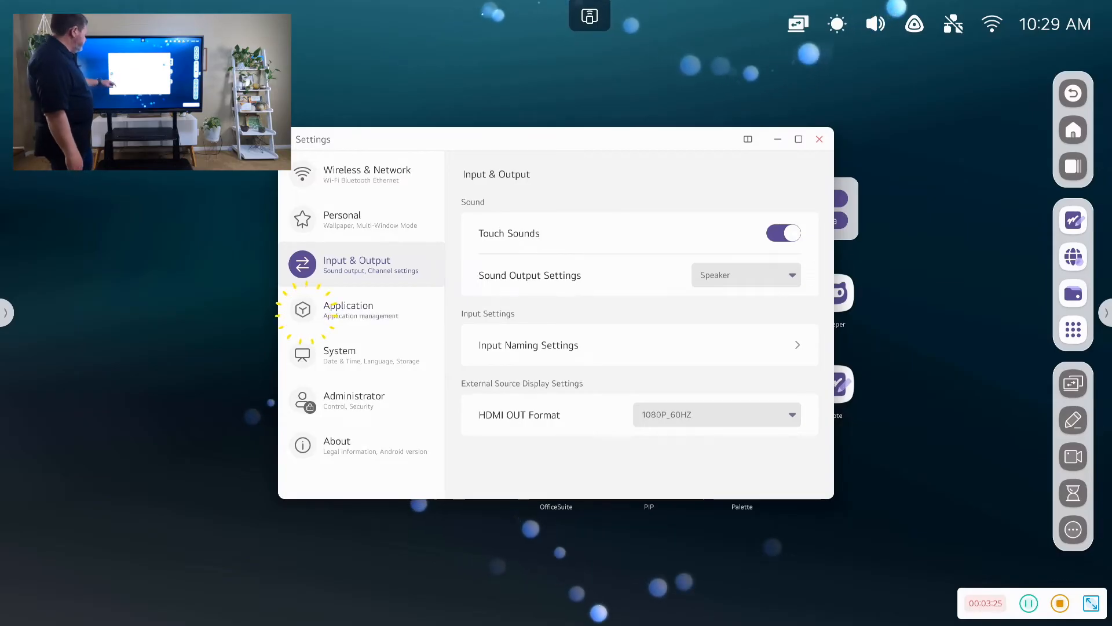
click(349, 309)
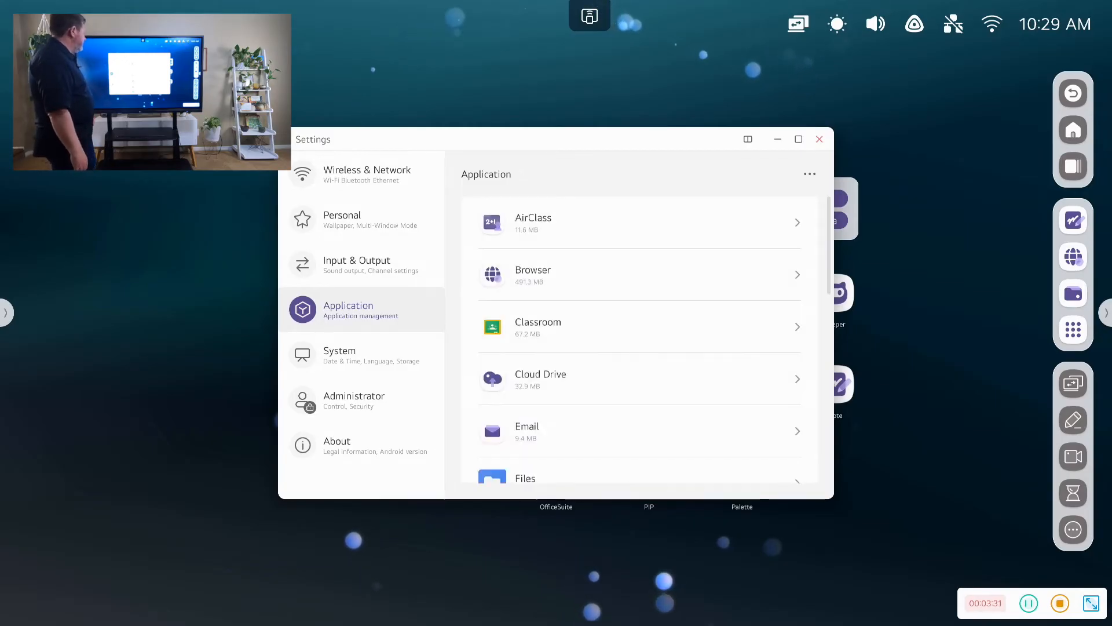
scroll(down, 3)
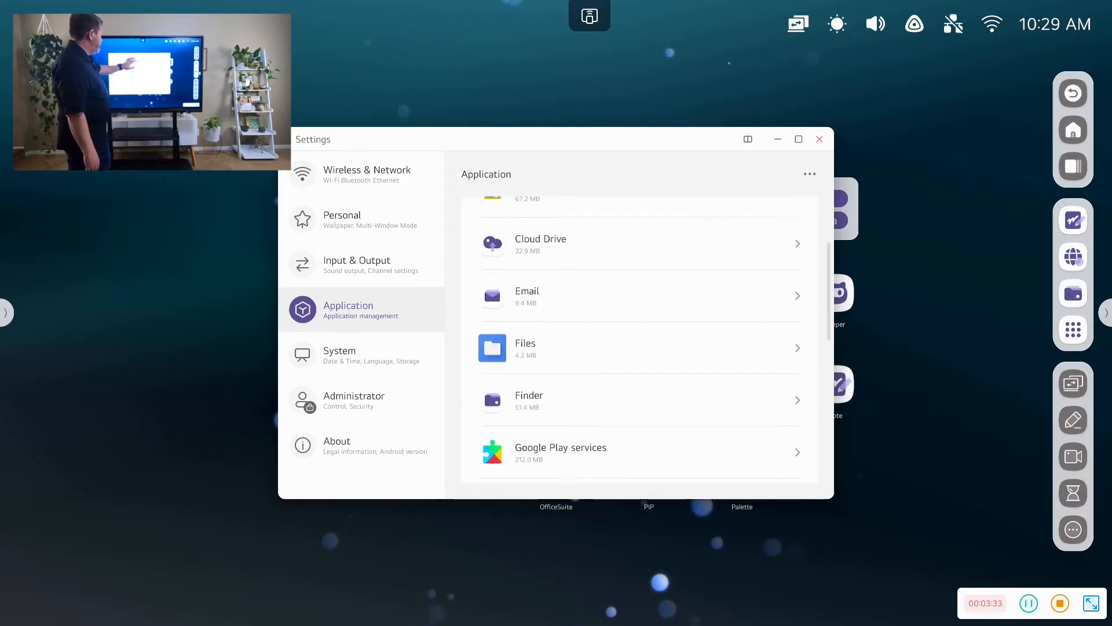
scroll(down, 3)
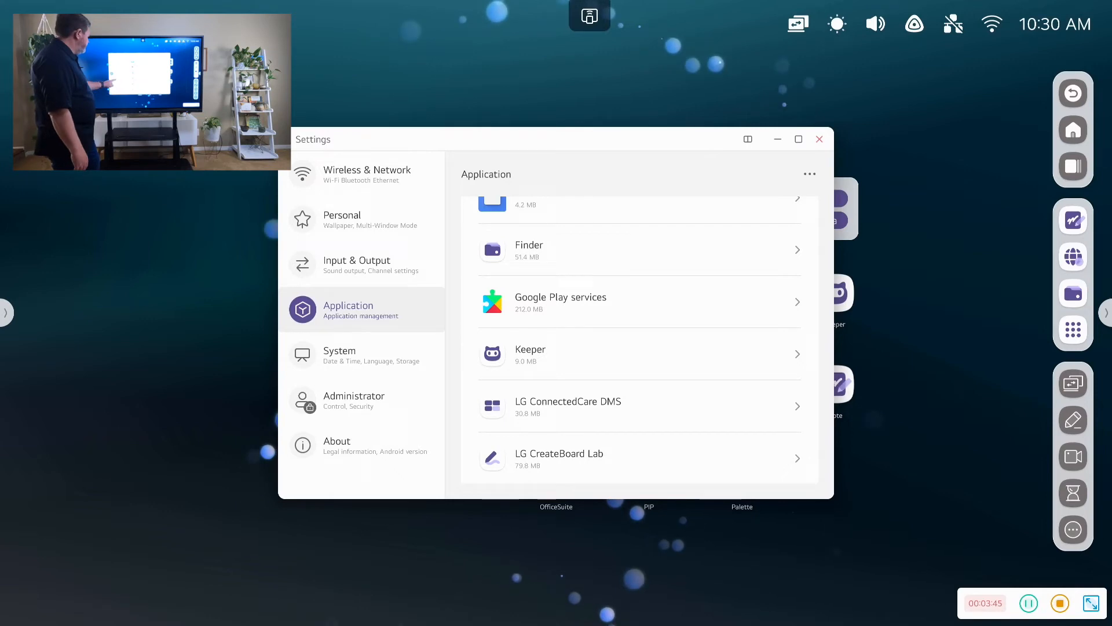
click(340, 354)
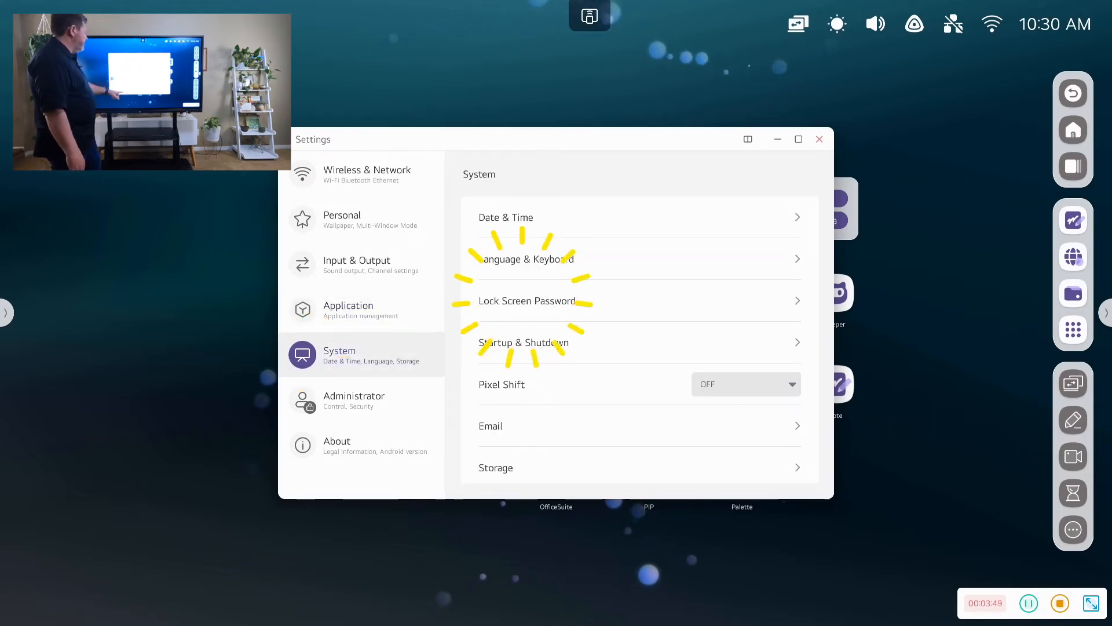
Step: Close the Settings window to return to the home launcher
click(527, 300)
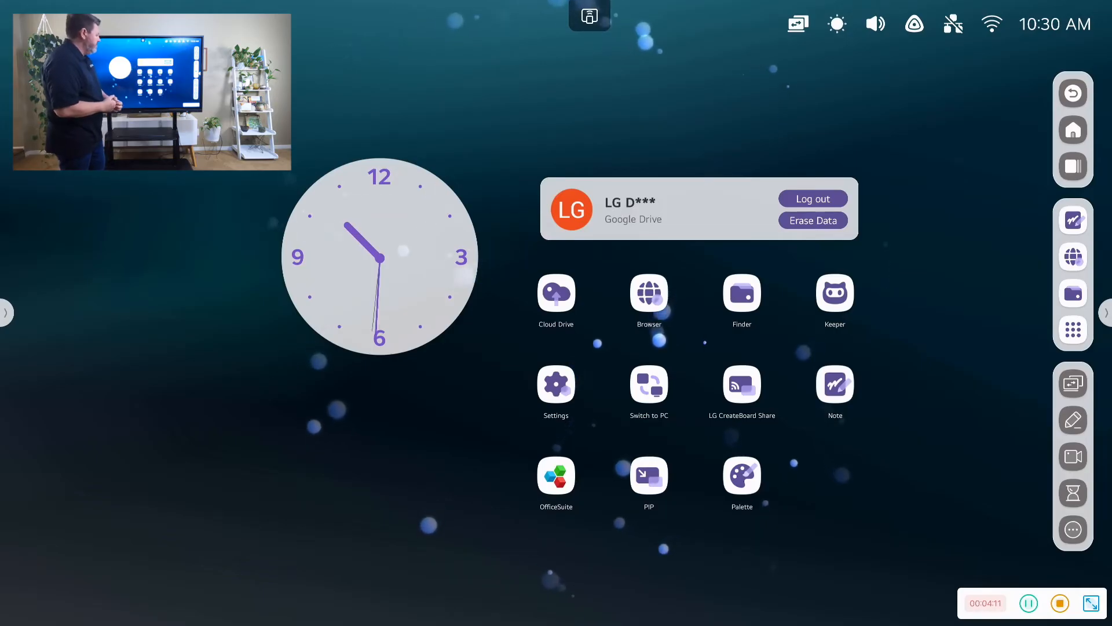
click(648, 384)
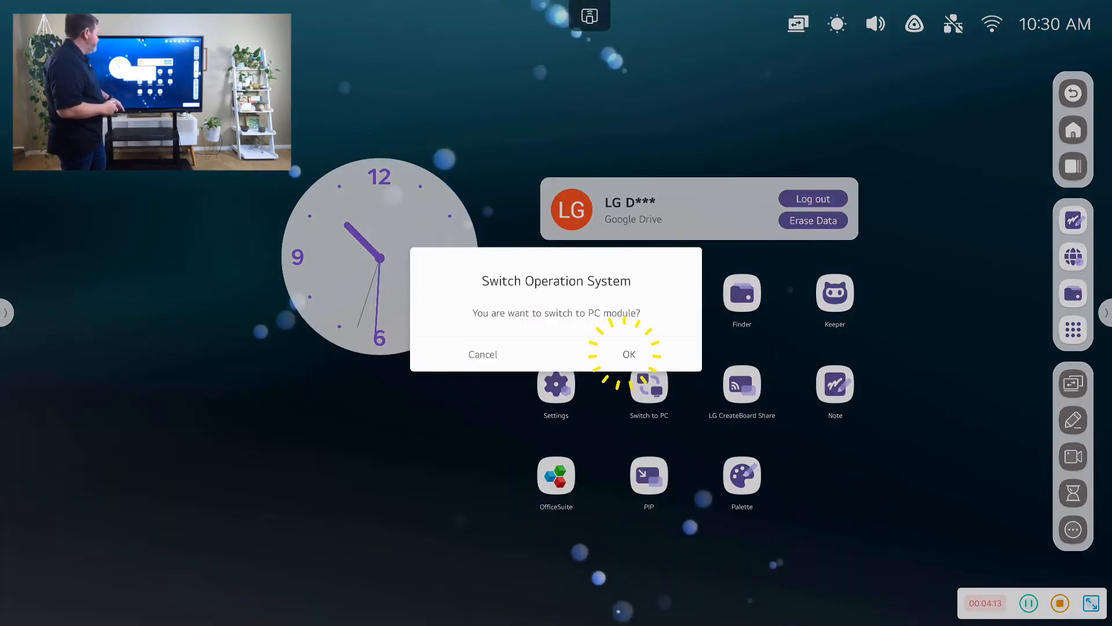
click(628, 355)
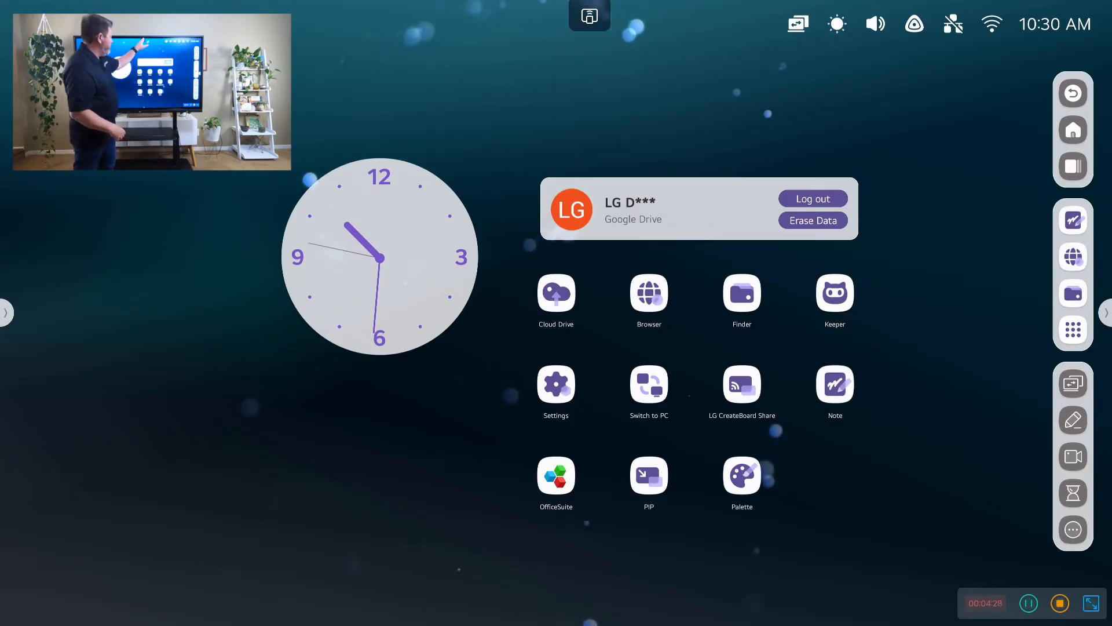
click(588, 15)
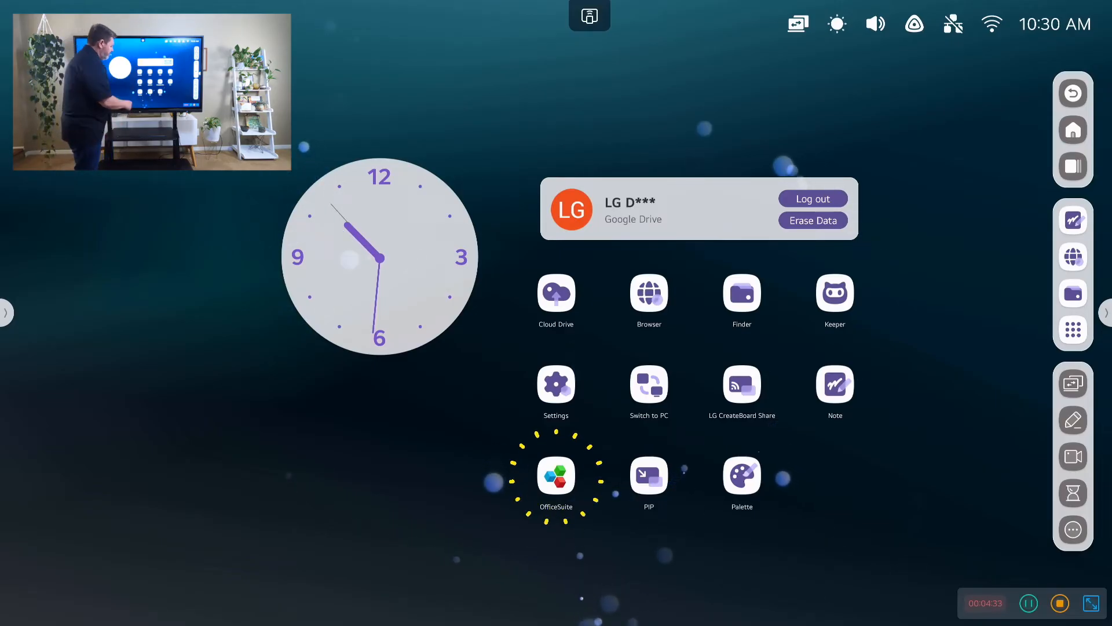
click(556, 475)
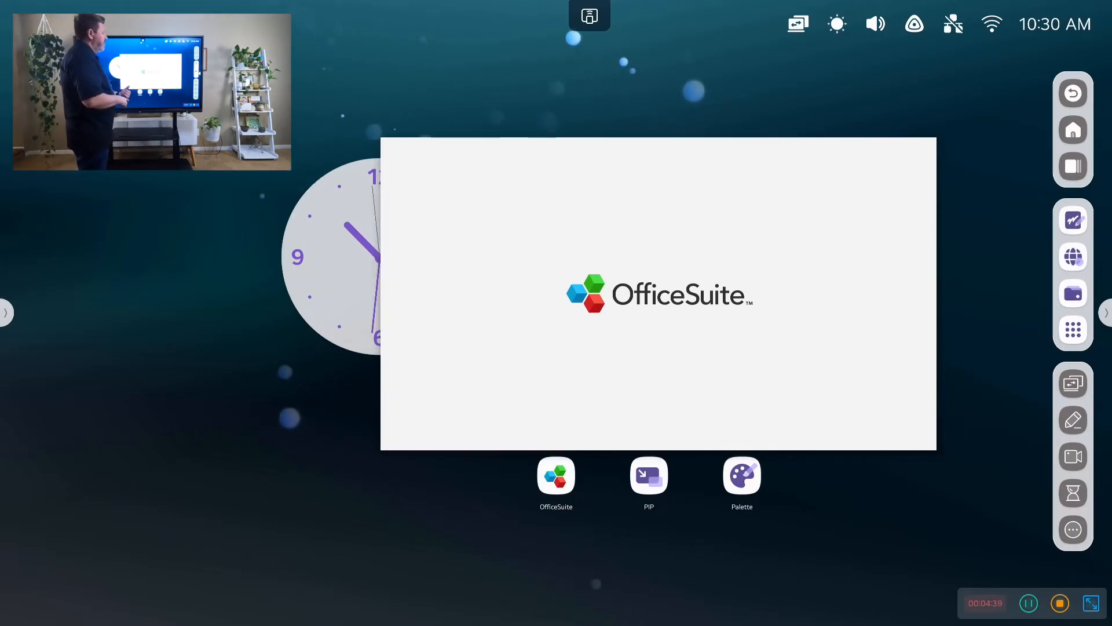
click(555, 475)
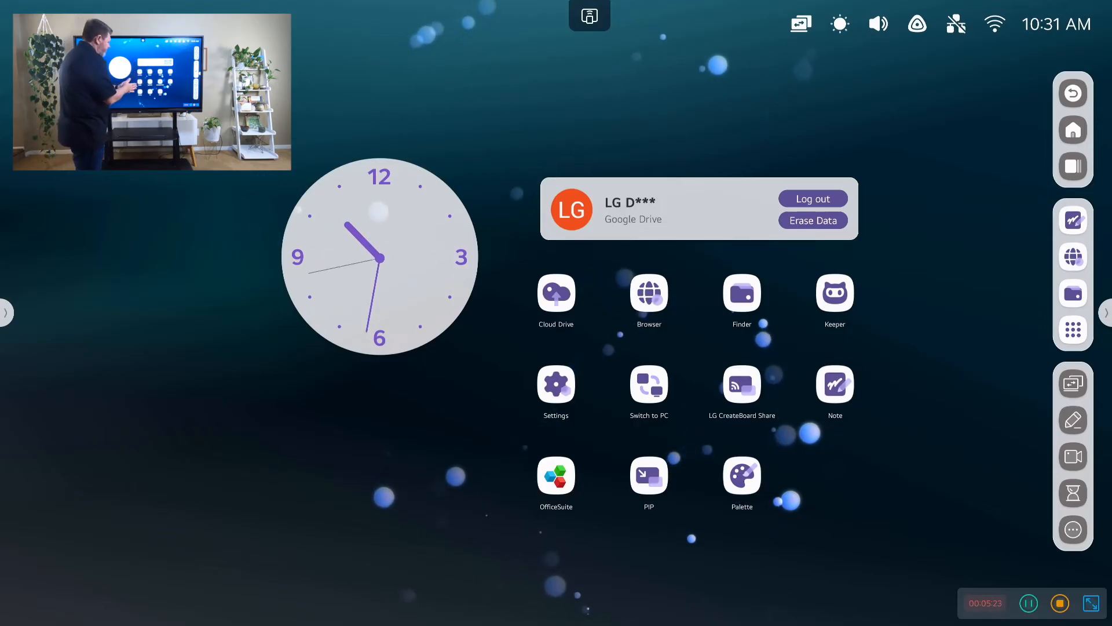
click(742, 475)
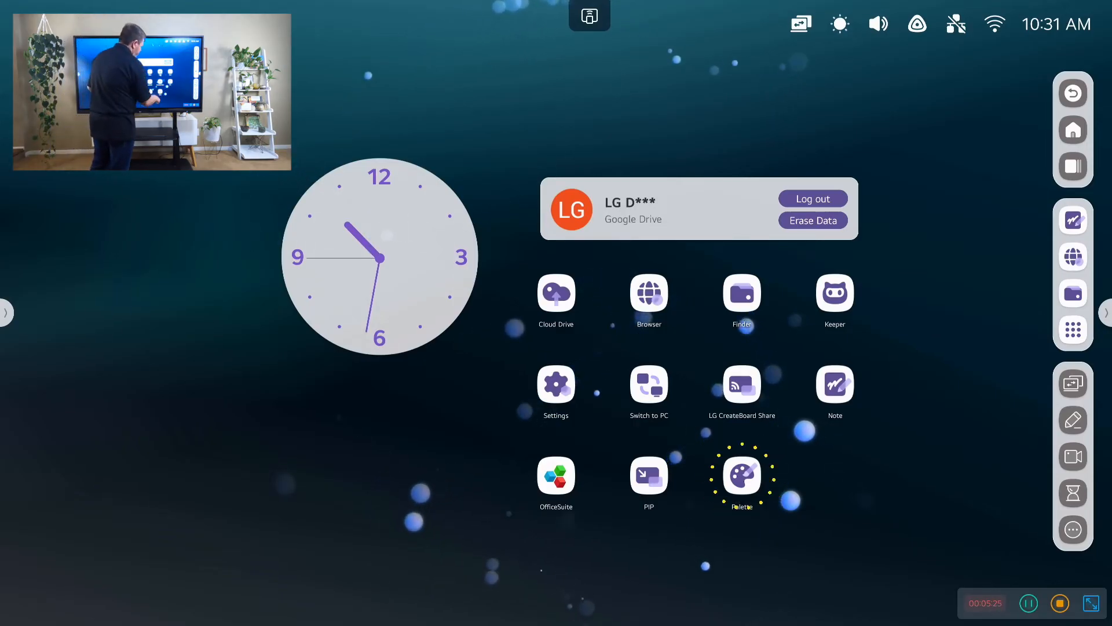
click(742, 476)
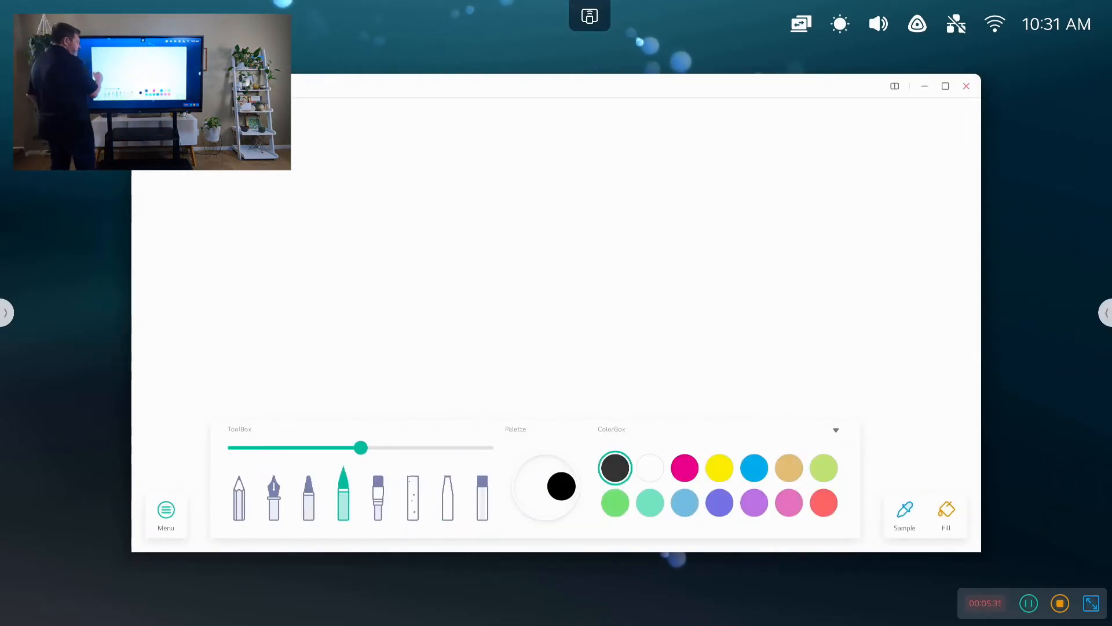
click(378, 495)
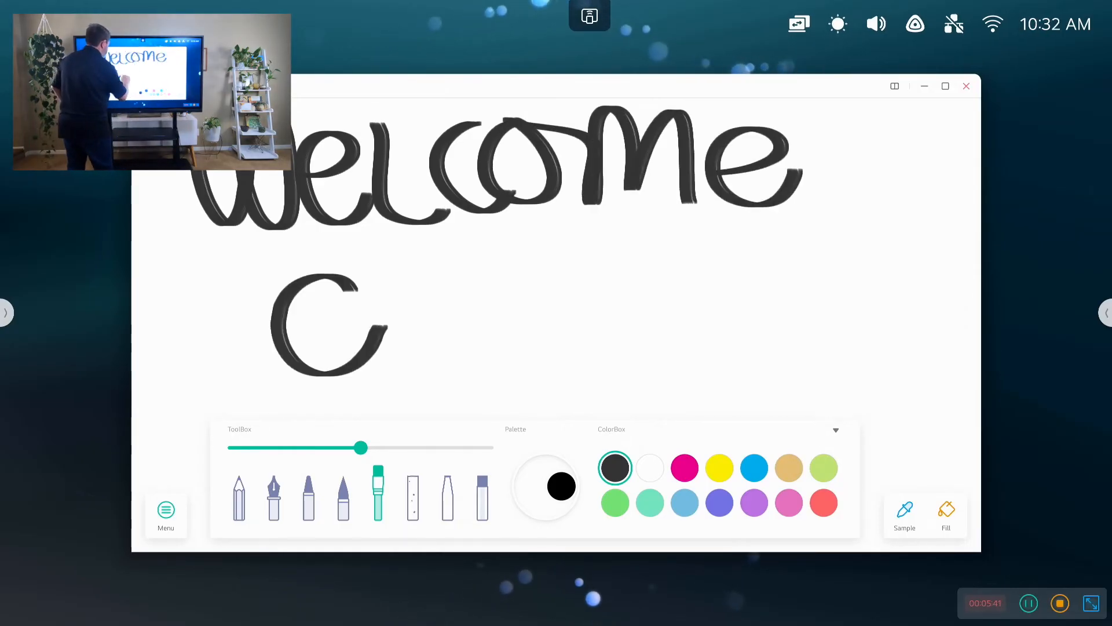
drag(327, 320, 675, 305)
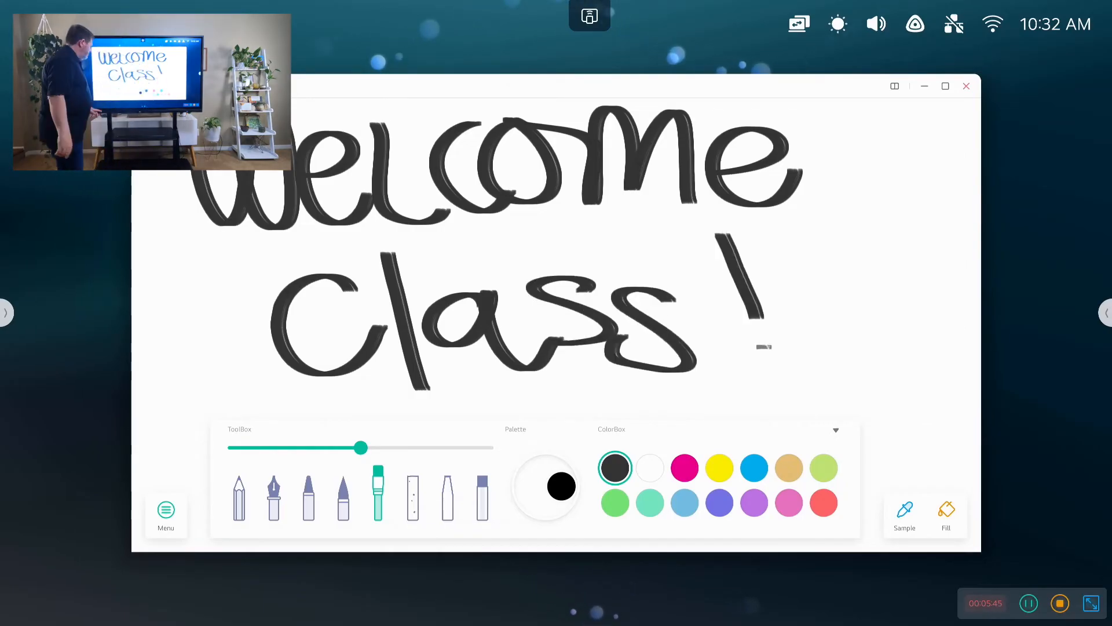
click(166, 514)
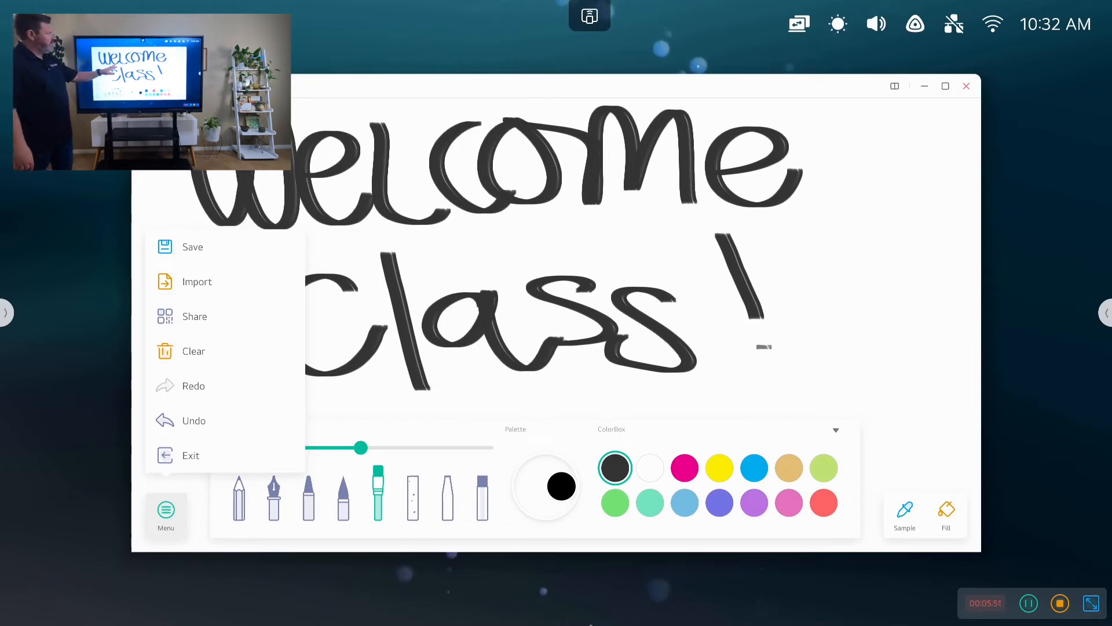
click(166, 511)
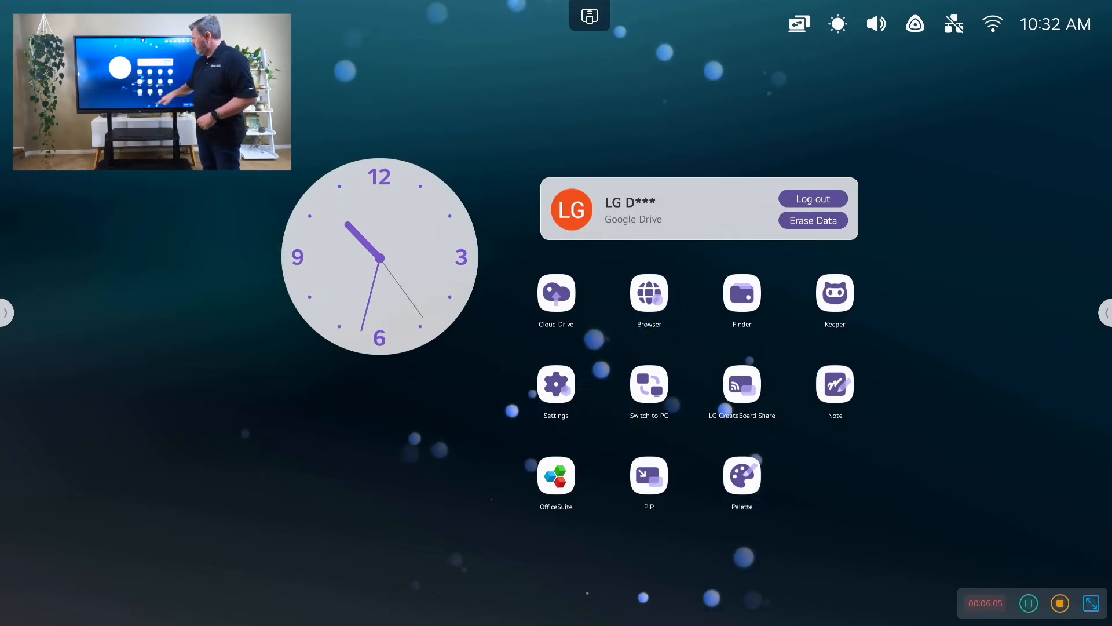
Step: Show the connected PC's screen and shrink it into a picture-in-picture window
click(646, 477)
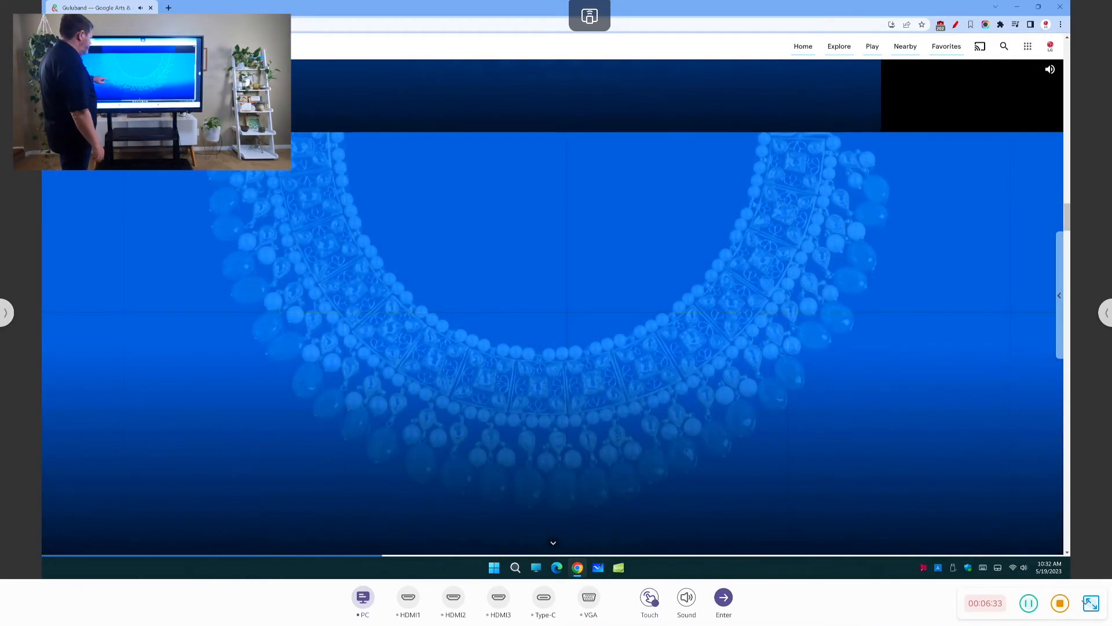
click(685, 602)
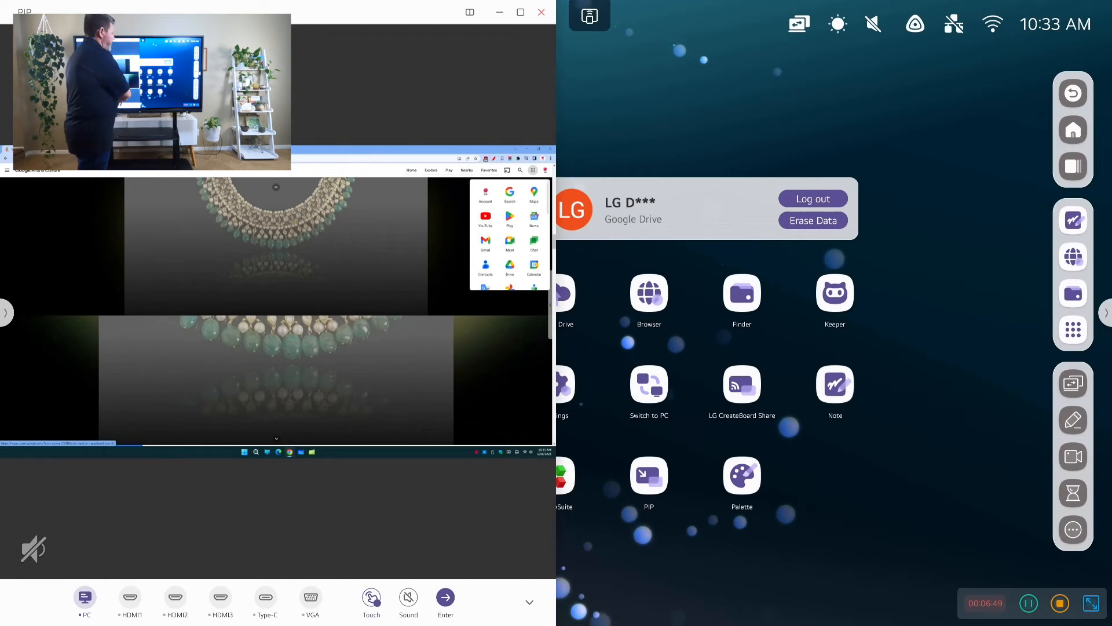
Step: Close the PC picture-in-picture window and show the More tools panel over the home launcher
click(836, 385)
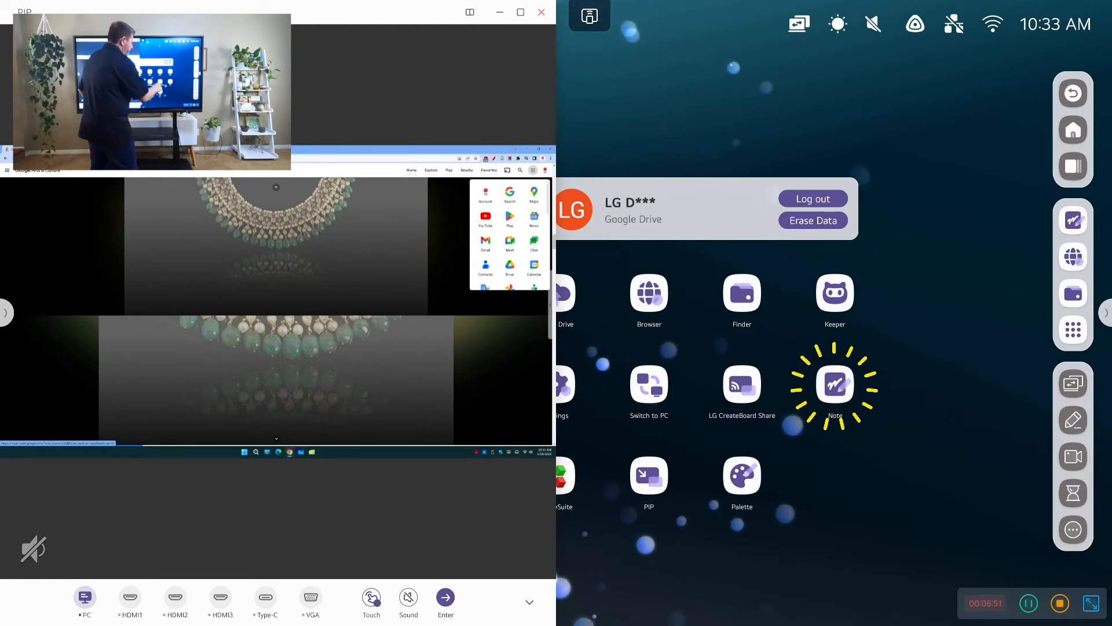
click(835, 384)
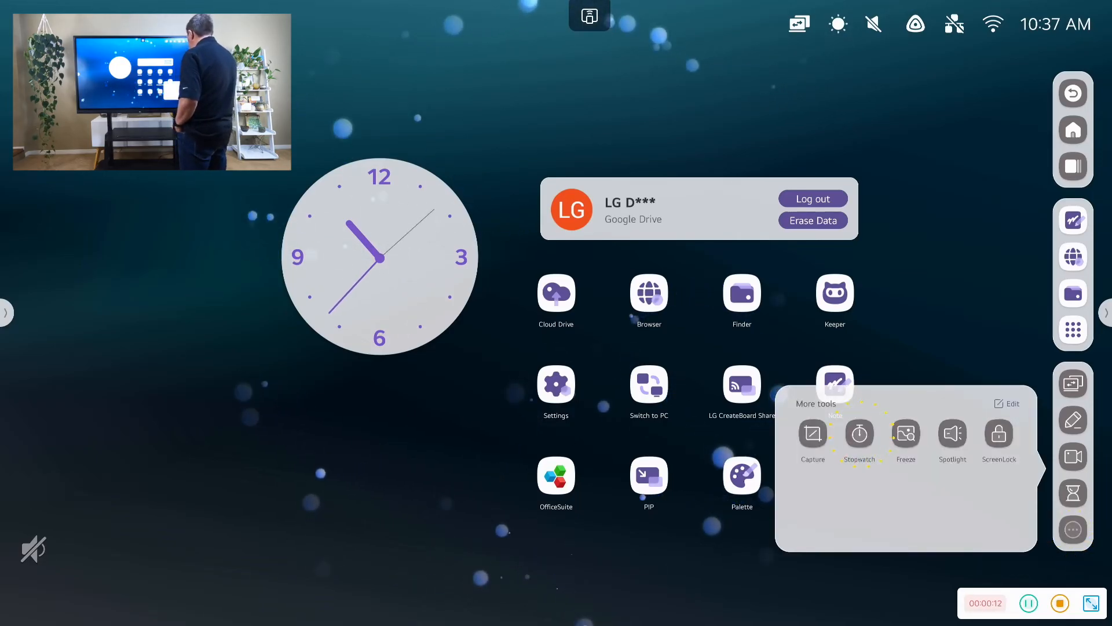
Step: Start the Stopwatch widget, close it, then bring up the CountDown timer at one minute
click(859, 434)
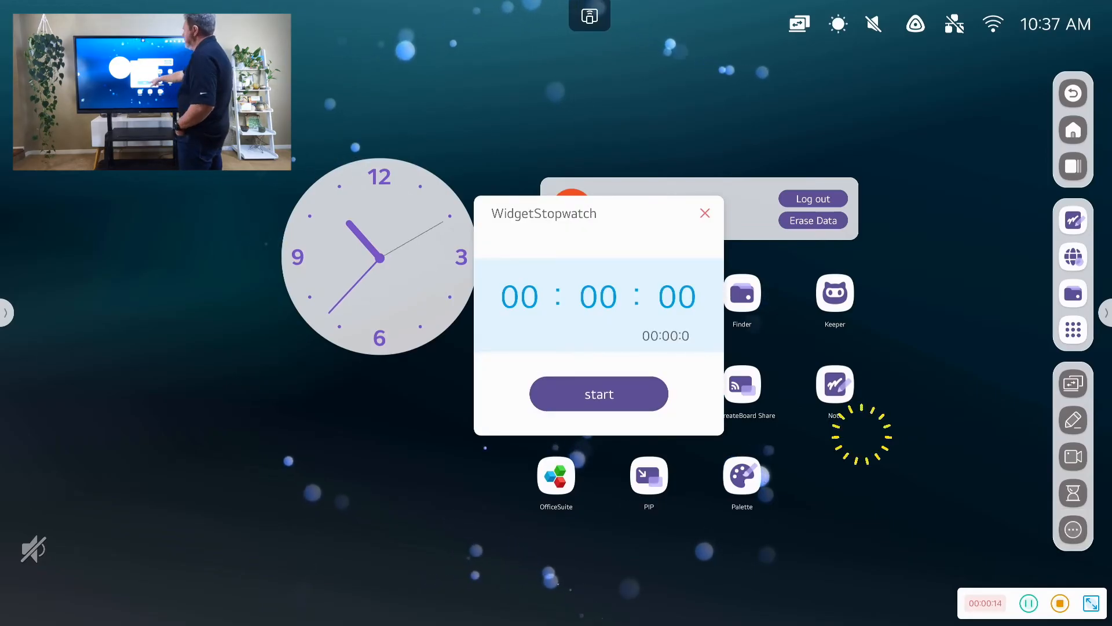
click(598, 394)
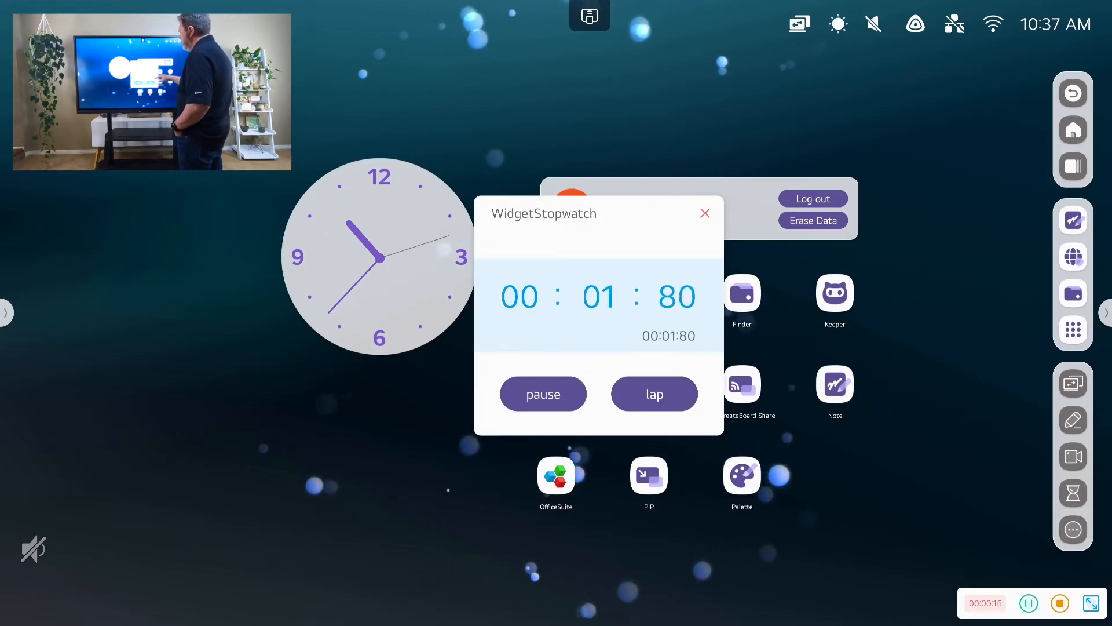
click(543, 394)
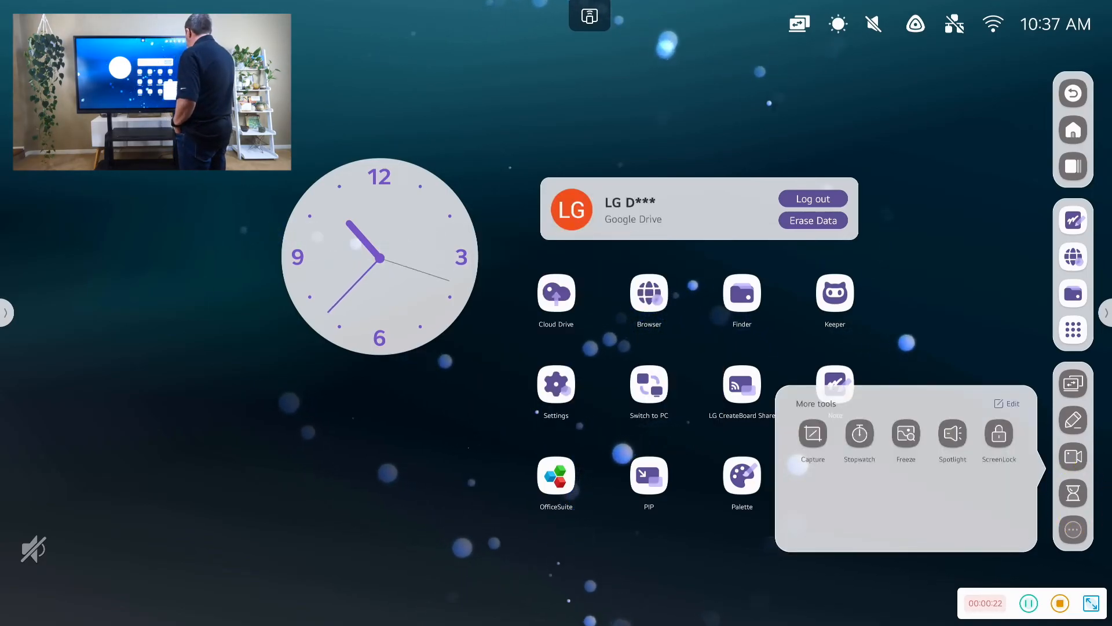
click(859, 438)
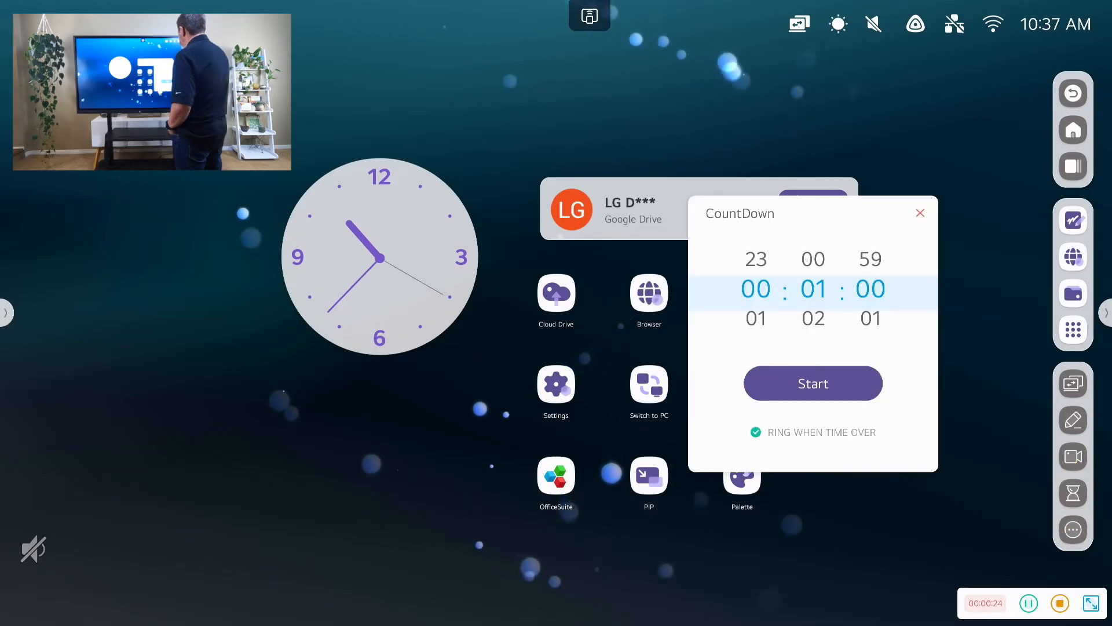
Step: Run the CountDown from 3 minutes, move its window, close it and return to the home launcher
click(814, 383)
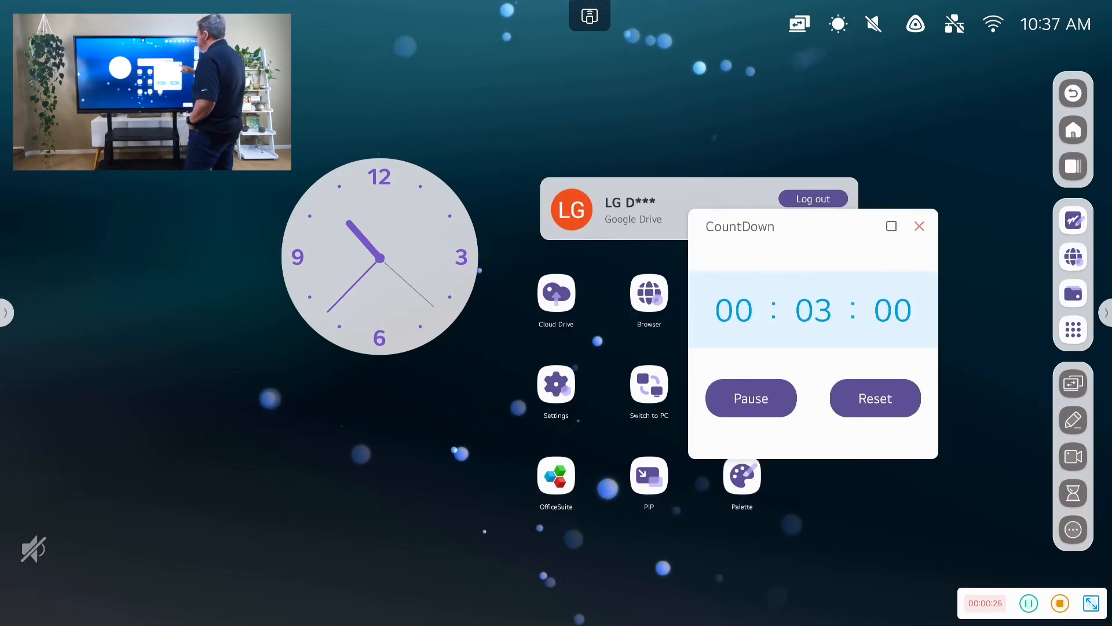
click(891, 226)
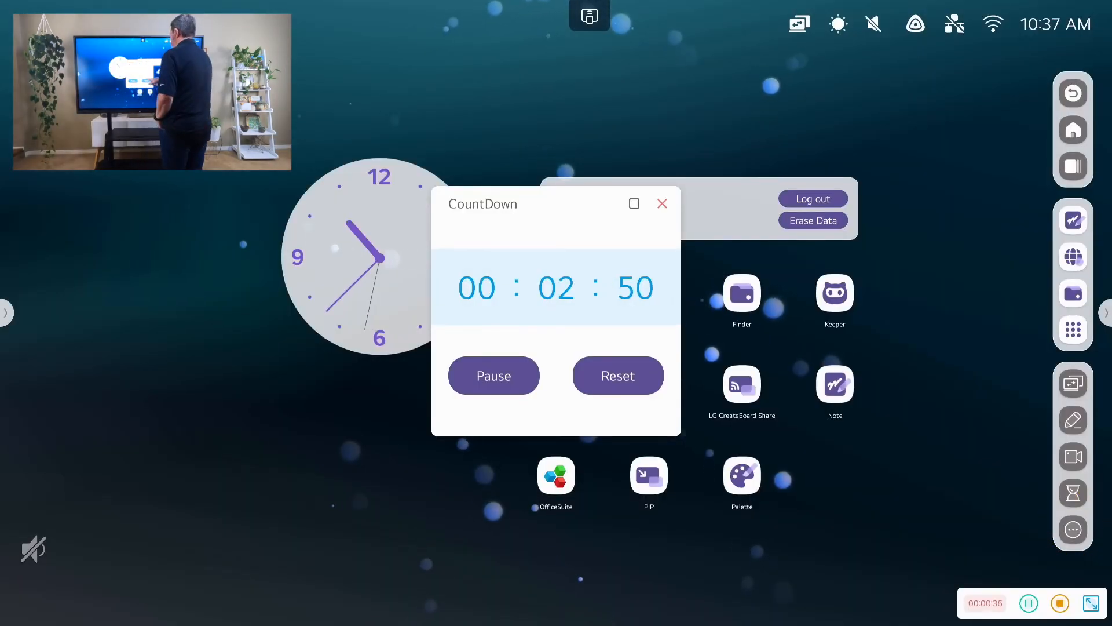
click(662, 204)
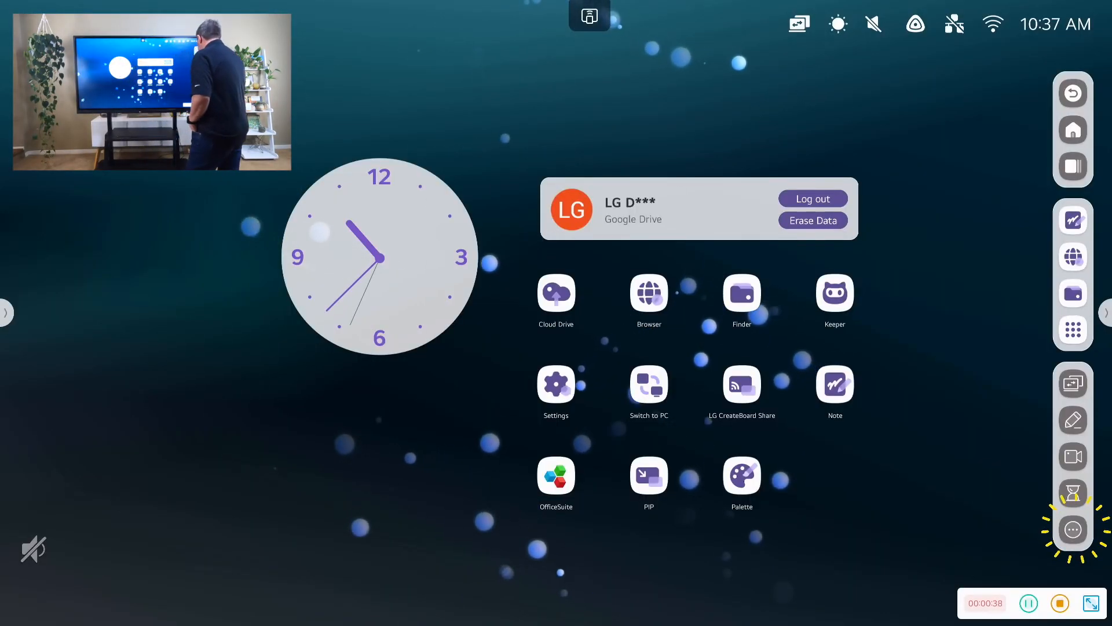
click(1073, 530)
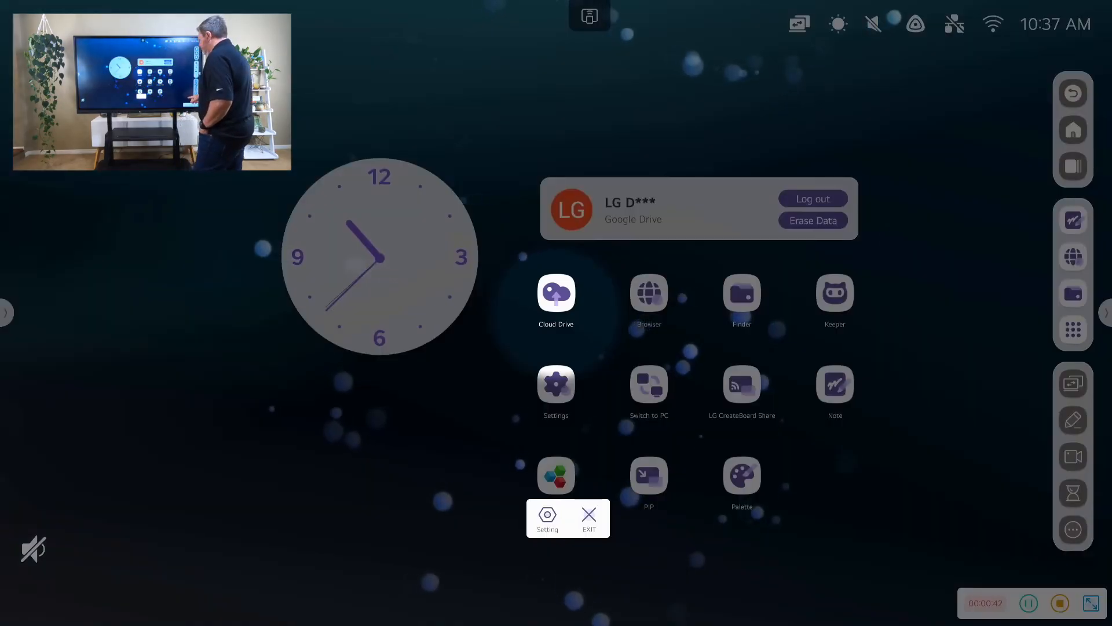
Step: Try the Spotlight tool with its Zoom and Clarity settings, then show More tools again
click(546, 518)
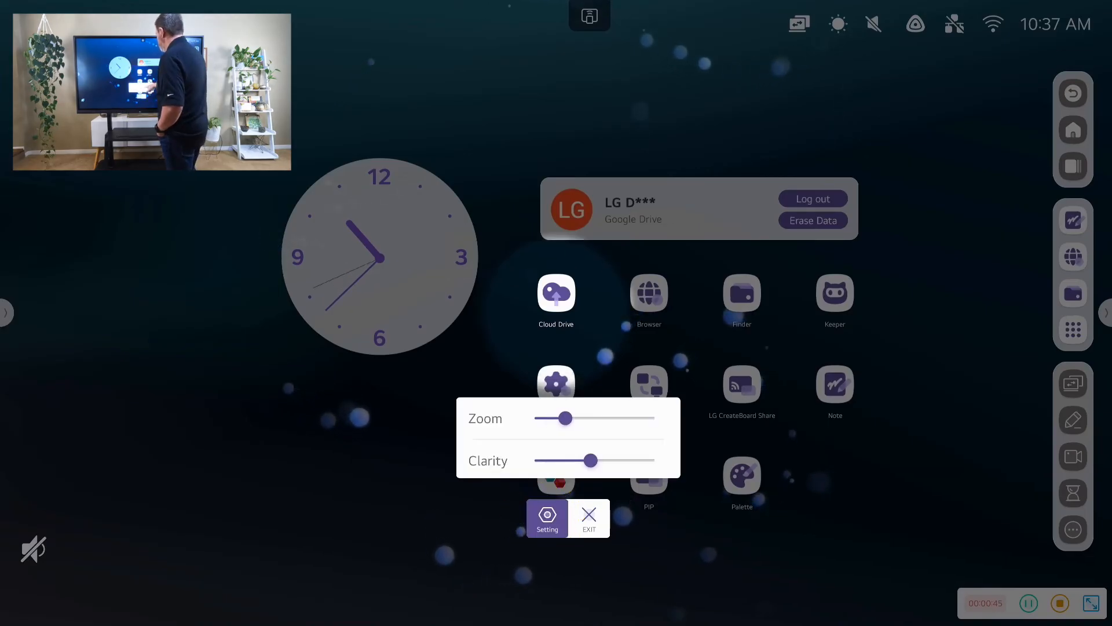
click(547, 519)
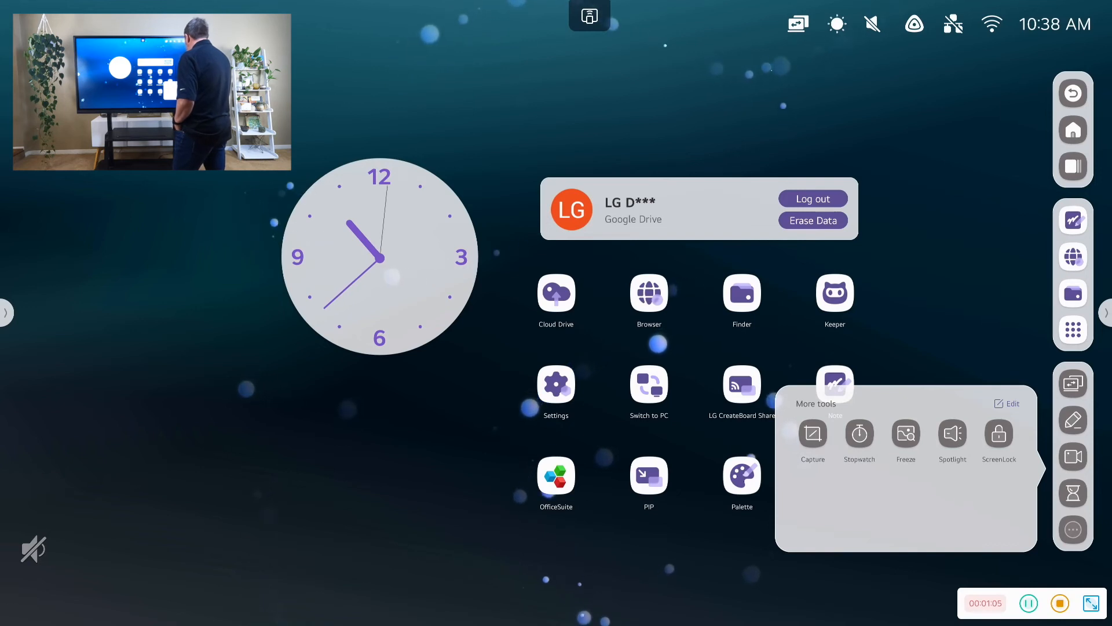
Step: Show the PC input's browser in a PIP window snapped to the left half of the display
click(646, 475)
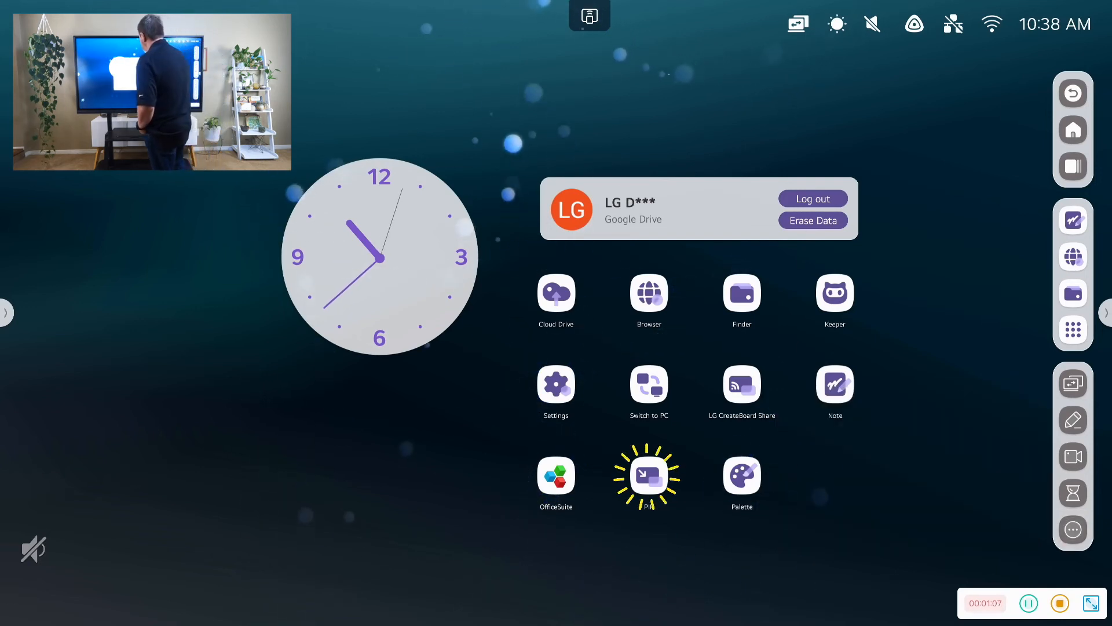
click(647, 475)
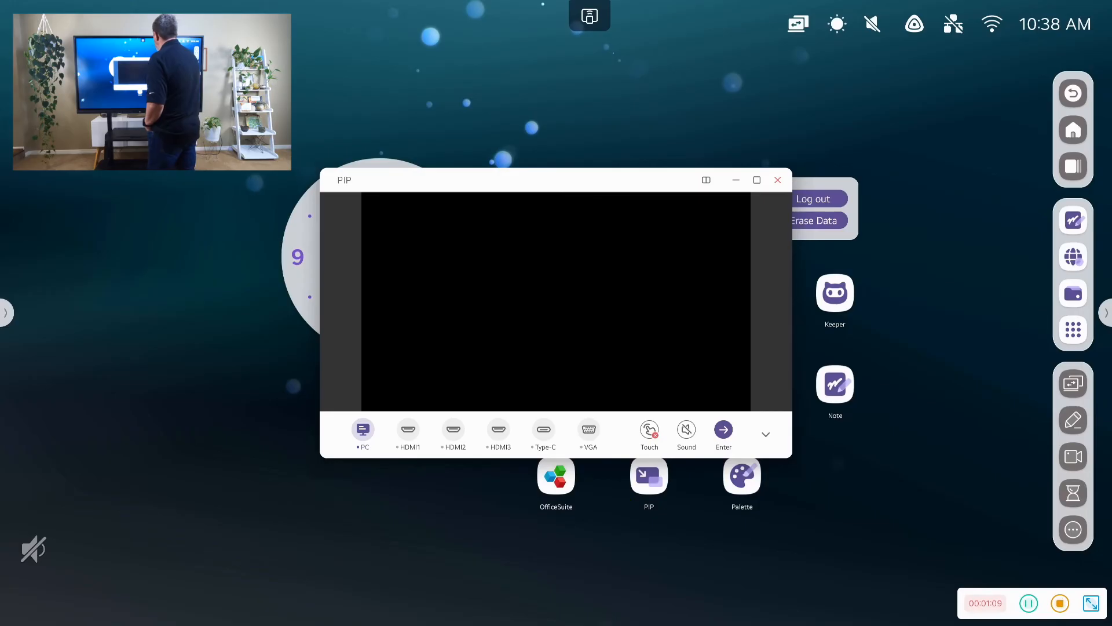
click(706, 180)
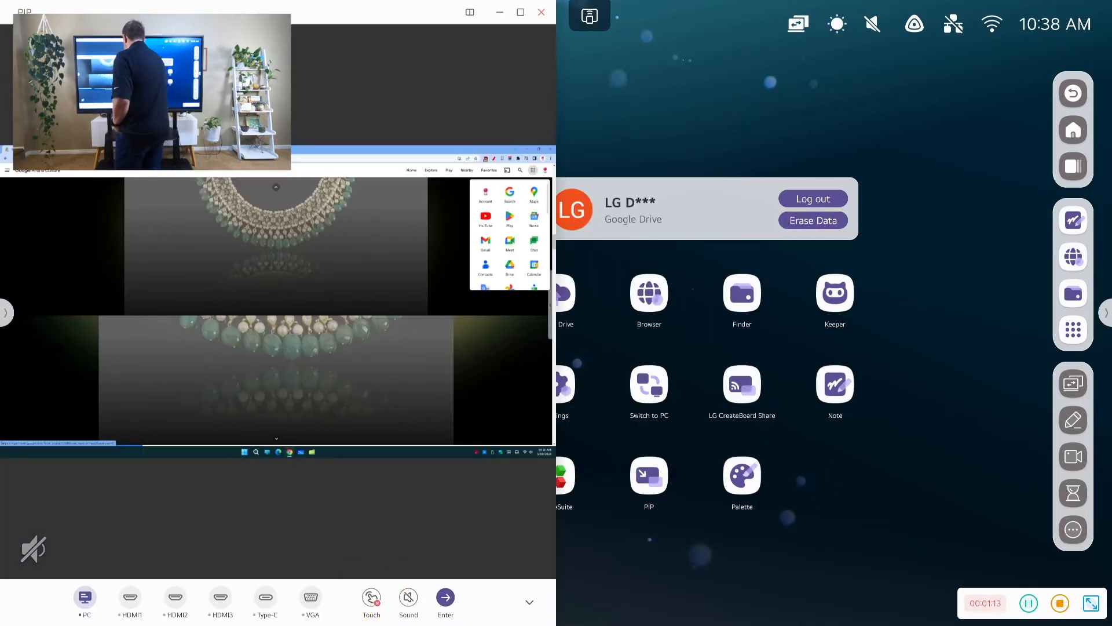
click(372, 598)
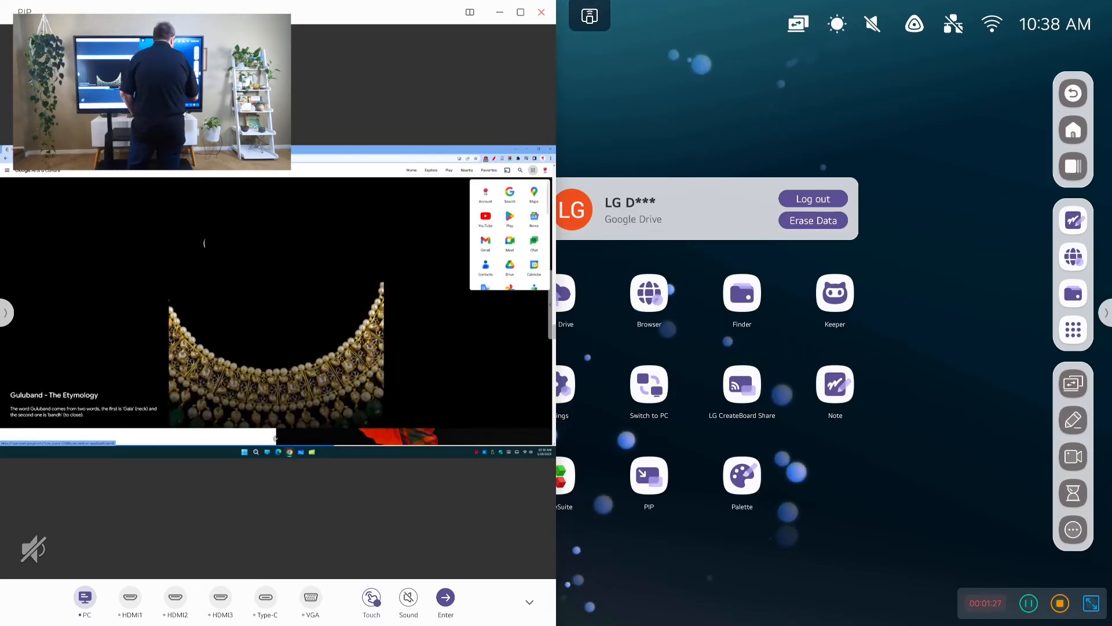
Step: Capture the Guluband necklace region, save it as a dated JPG and open it in Finder
click(1073, 529)
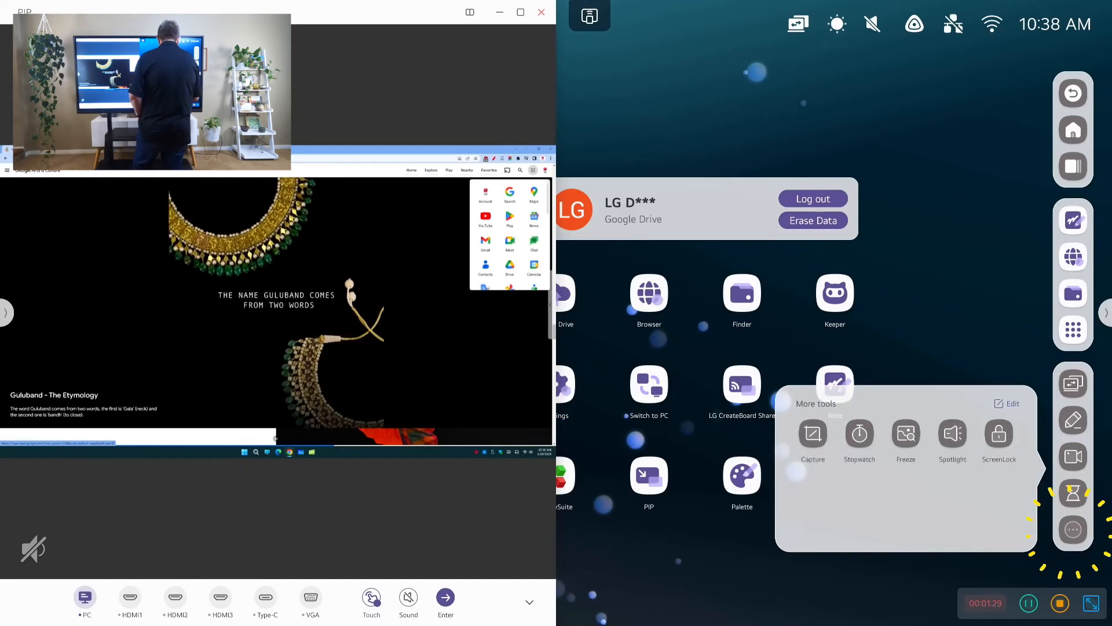
click(812, 433)
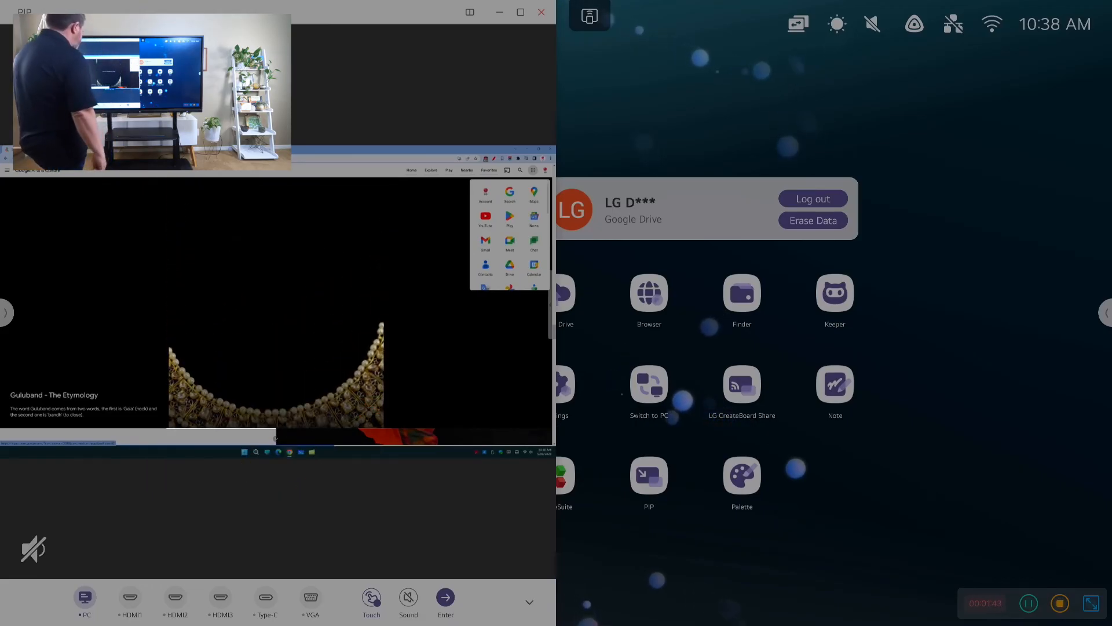
click(276, 464)
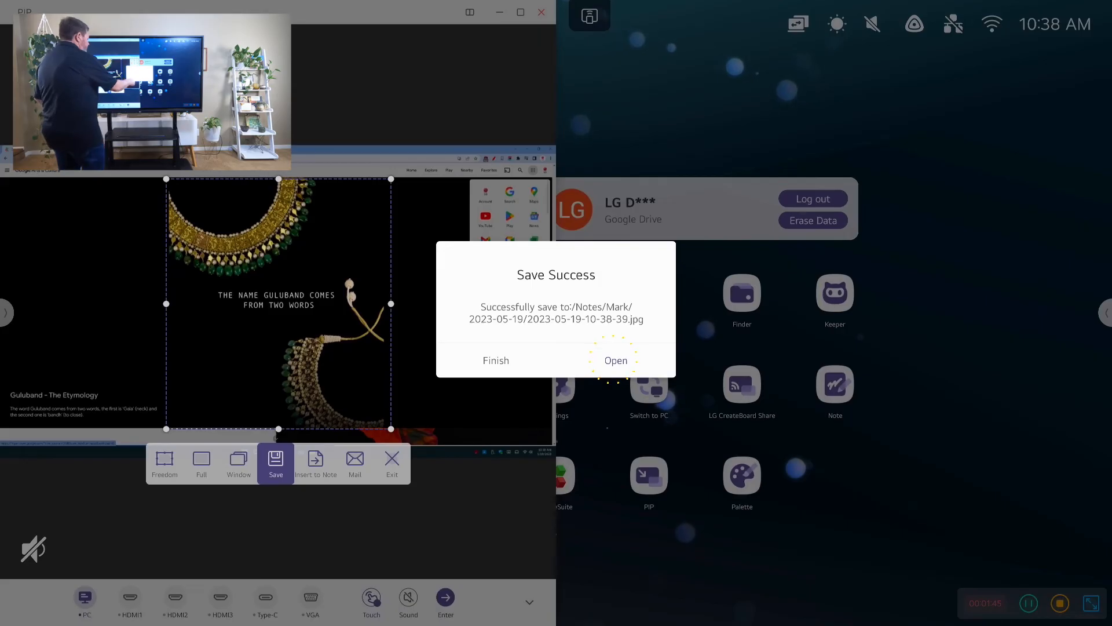
click(615, 360)
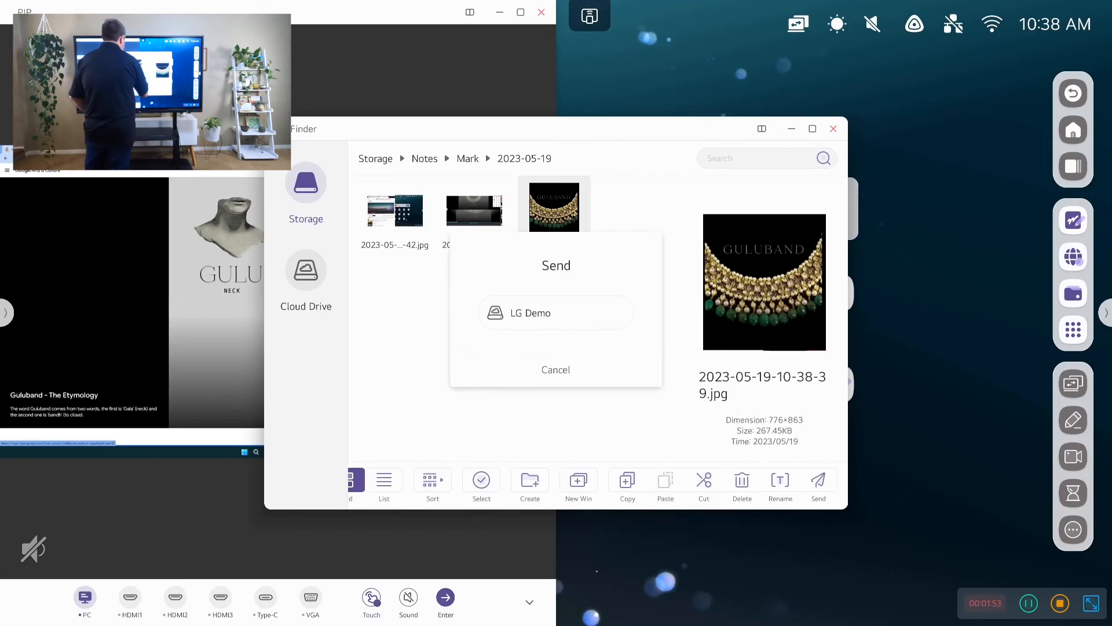
Step: Dismiss the Send dialog and Finder, leaving a blank Note whiteboard beside the PIP window
click(555, 313)
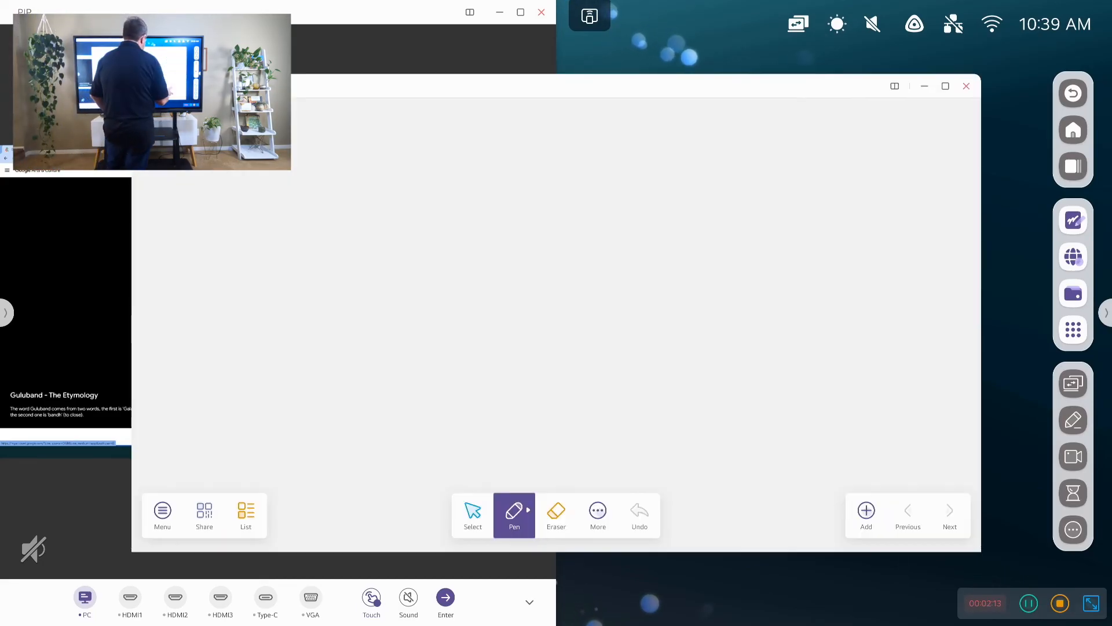
Step: Insert the GULU BAND slide image, crop it to a circle, and start pen annotation over PIP
click(472, 514)
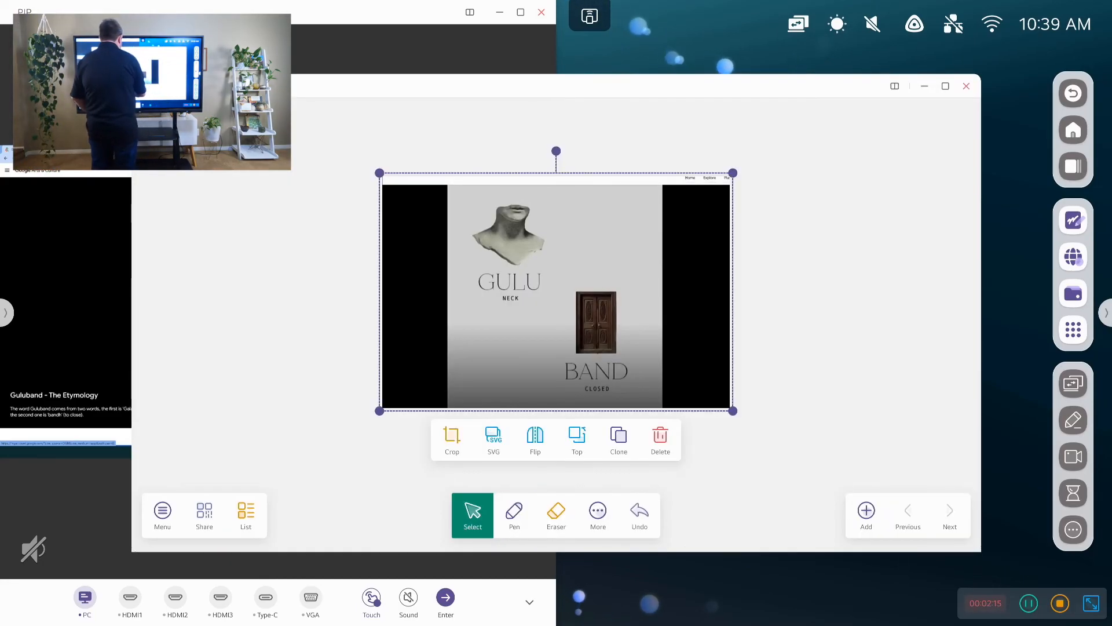
click(452, 438)
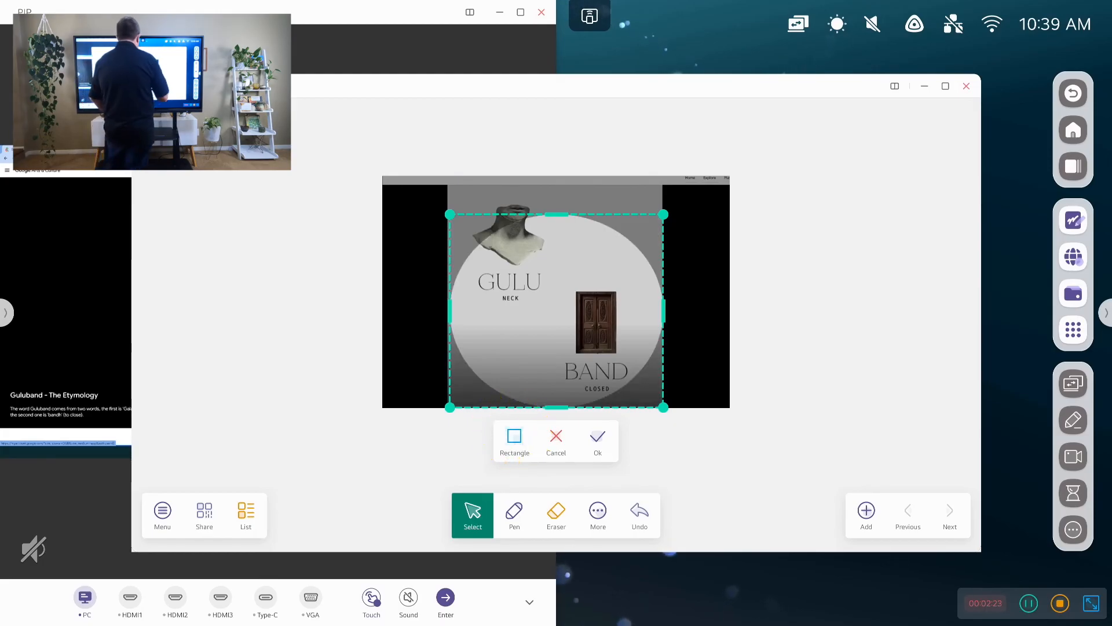
click(598, 438)
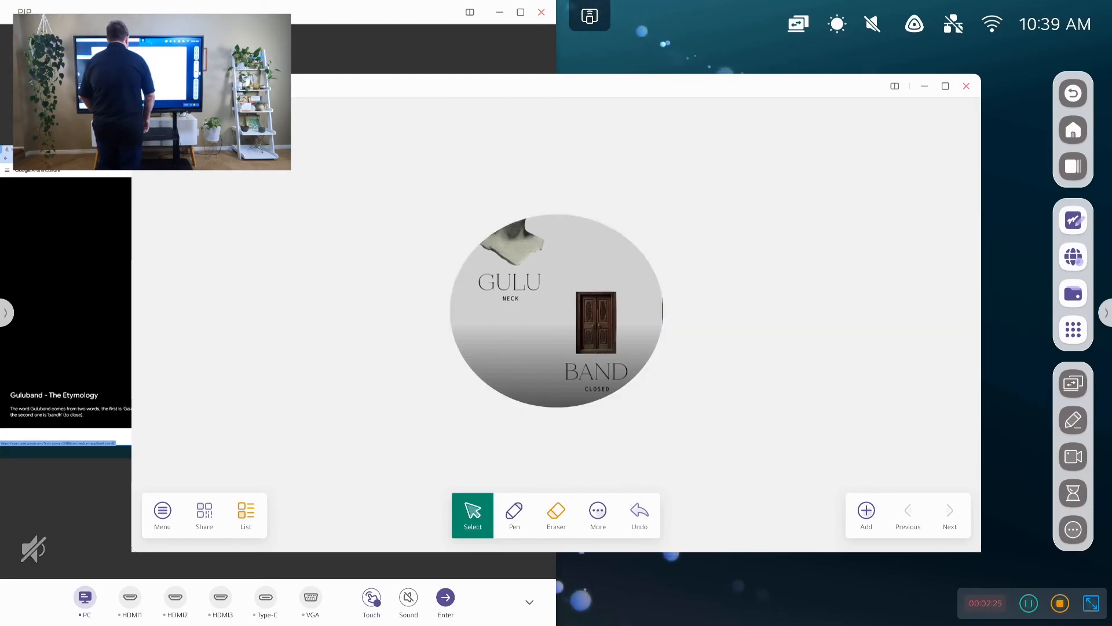
drag(556, 311, 270, 235)
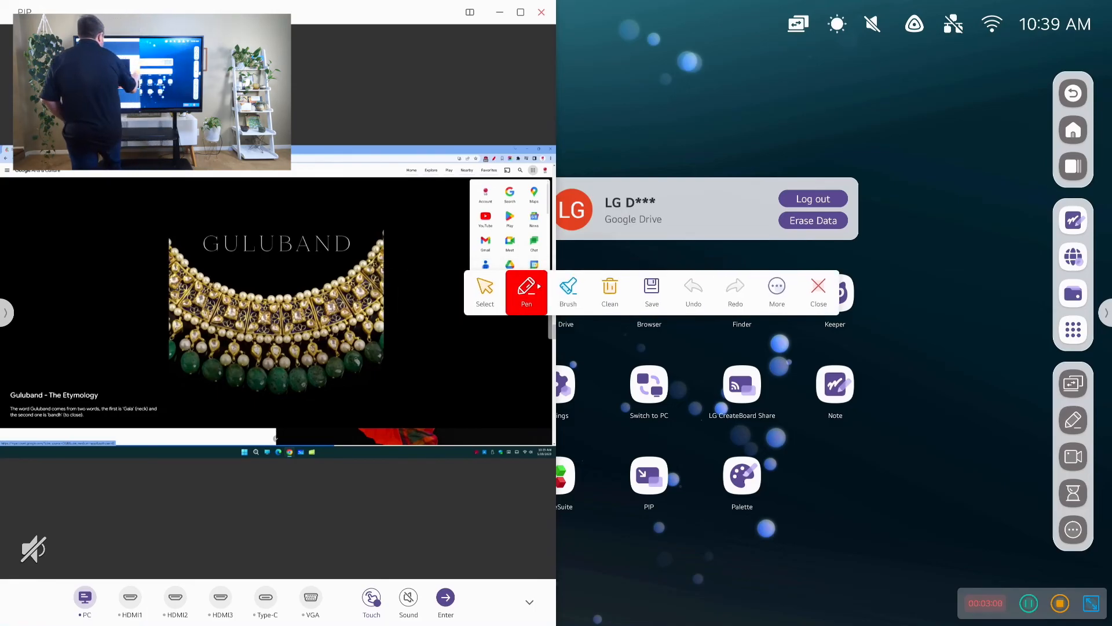
Step: Circle the necklace and etymology heading in red ink and handwrite NOTE above the necklace
drag(397, 227, 191, 418)
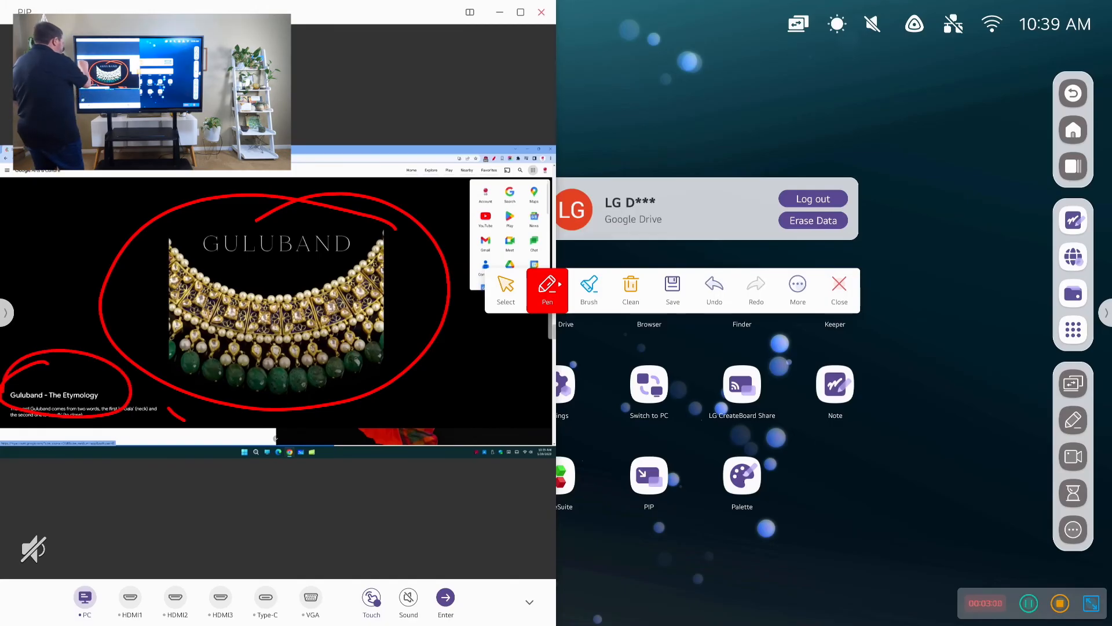
drag(23, 202, 23, 238)
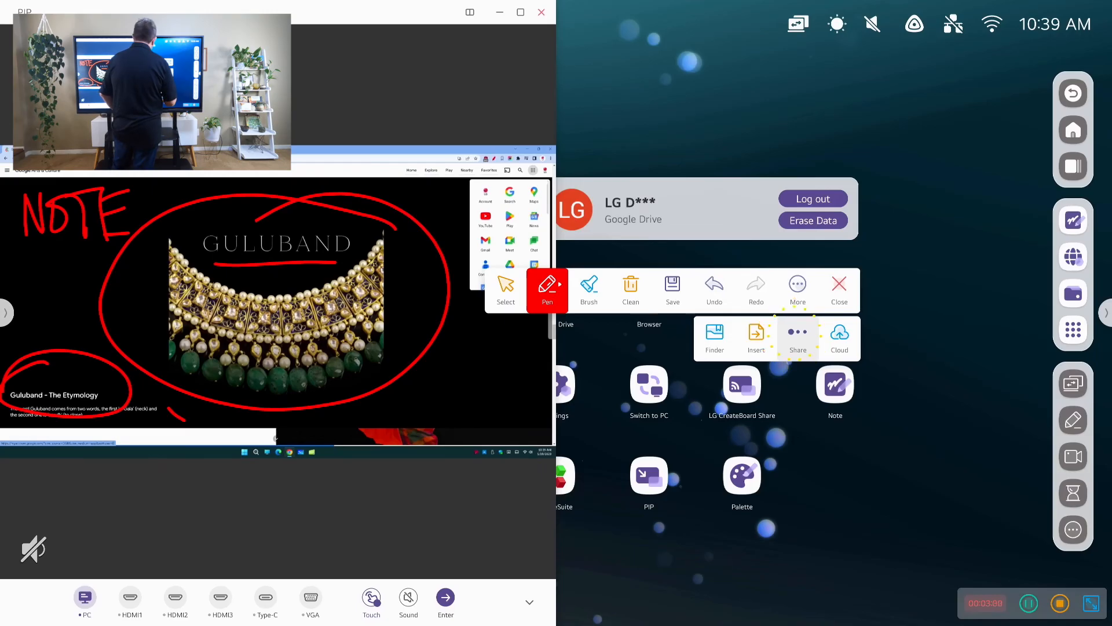
Step: Upload the annotated PC screen to Cloud and dismiss the Upload success message
click(797, 337)
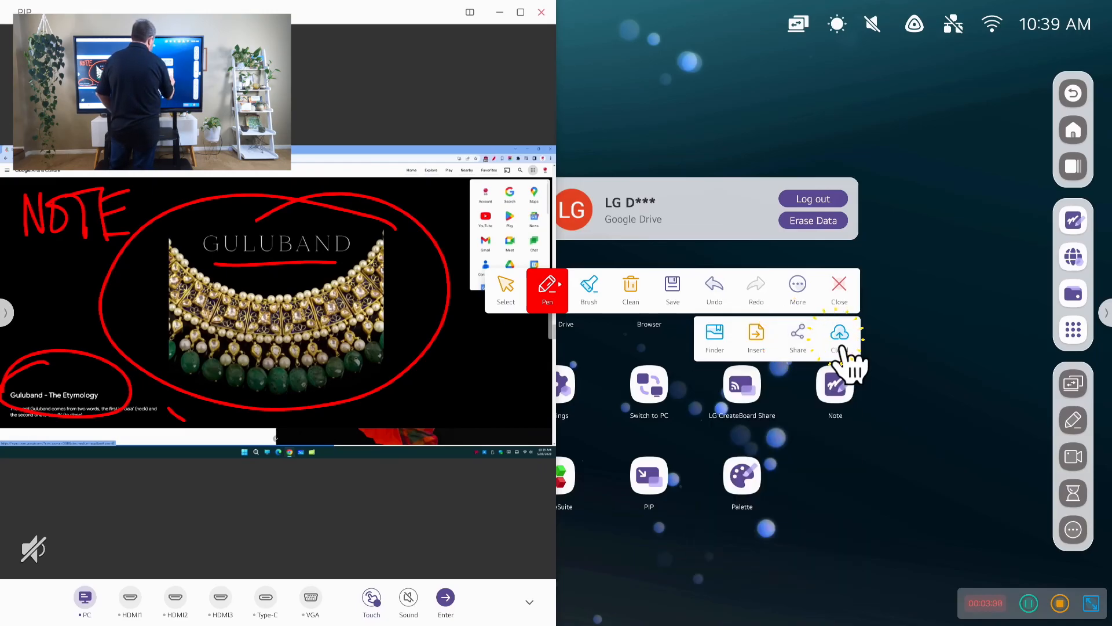
click(839, 338)
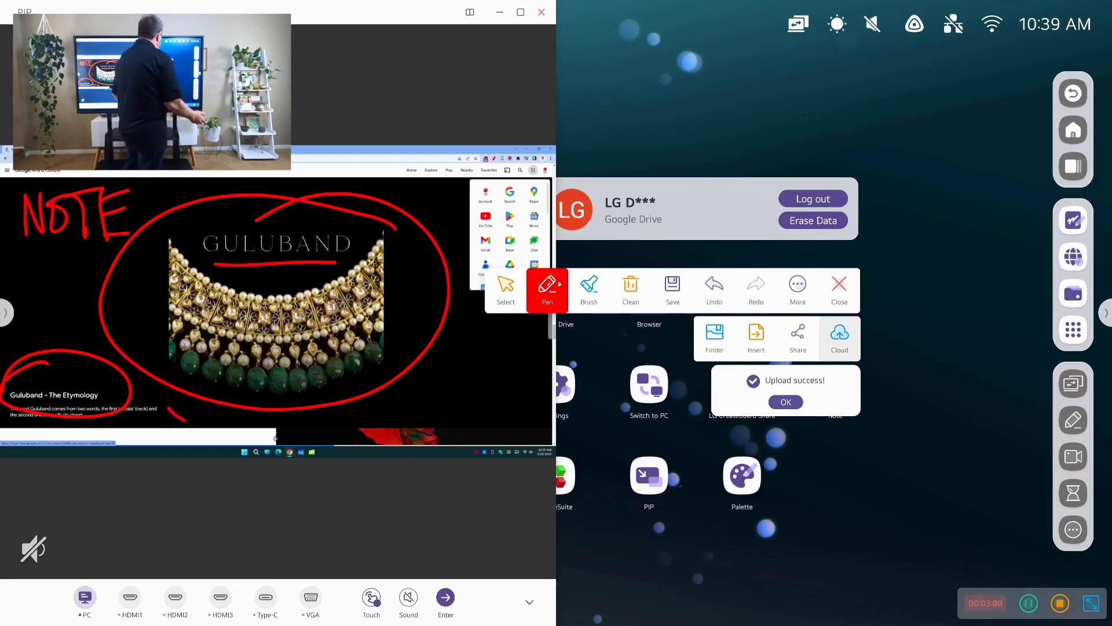
click(786, 402)
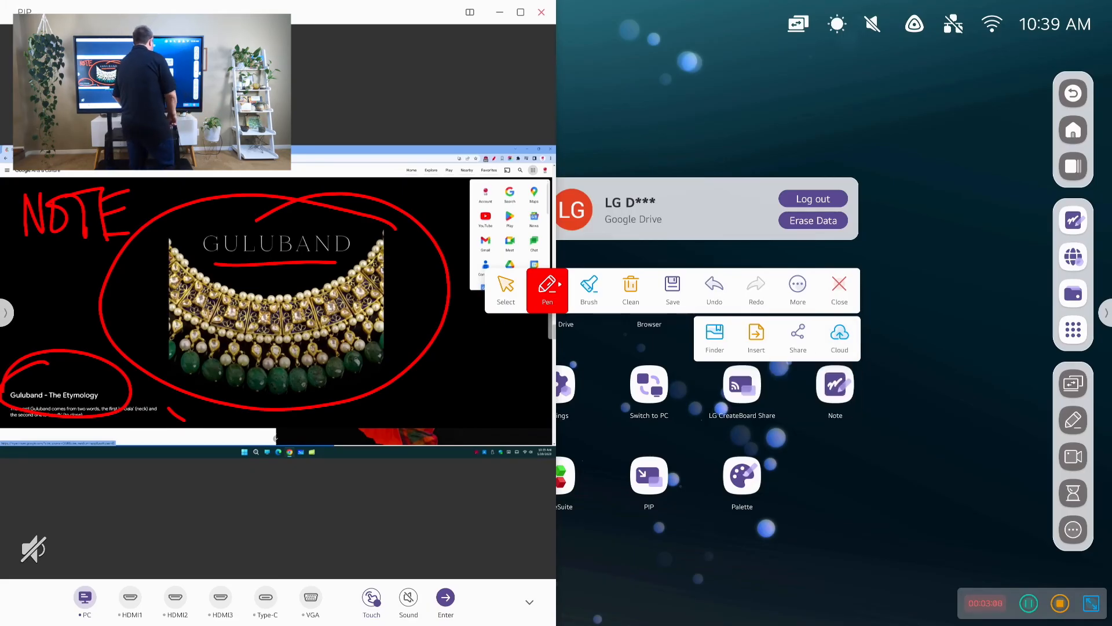